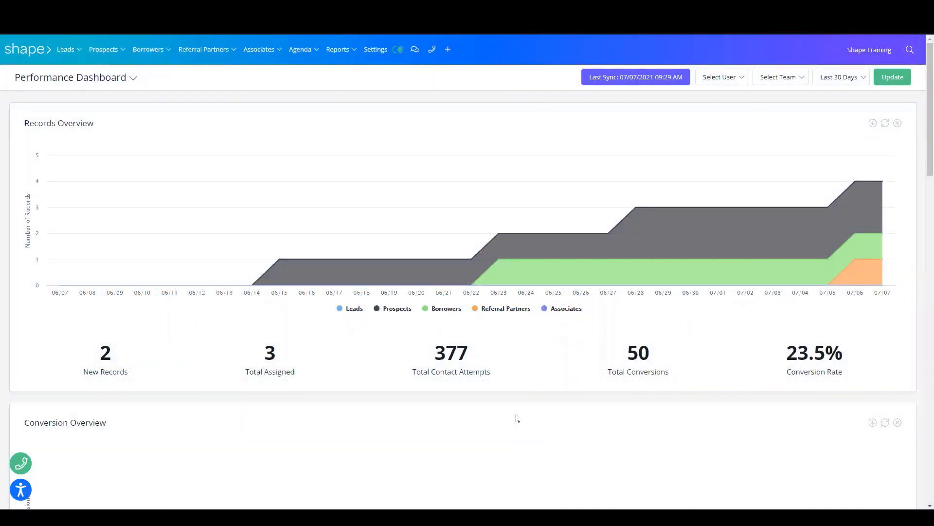
pyautogui.moveTo(516, 421)
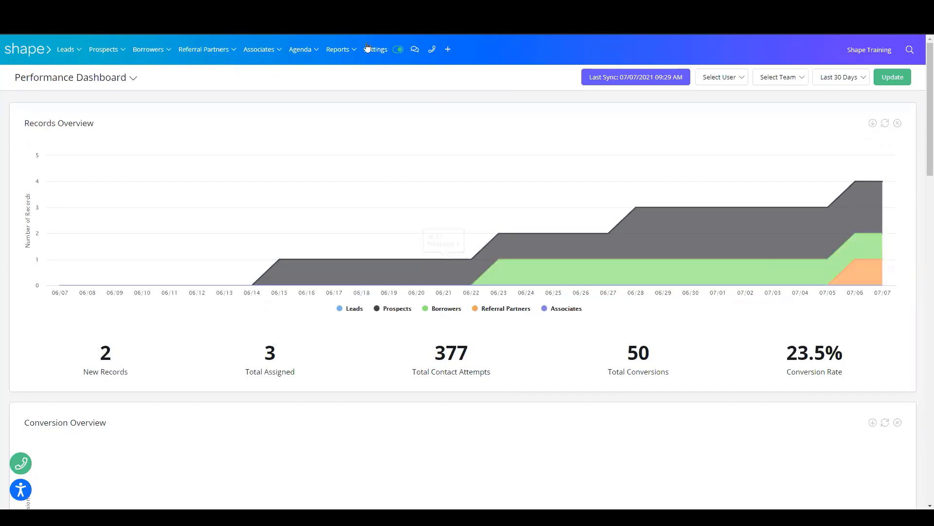
# Go to the Settings area to reach the Company Settings page
pyautogui.click(374, 49)
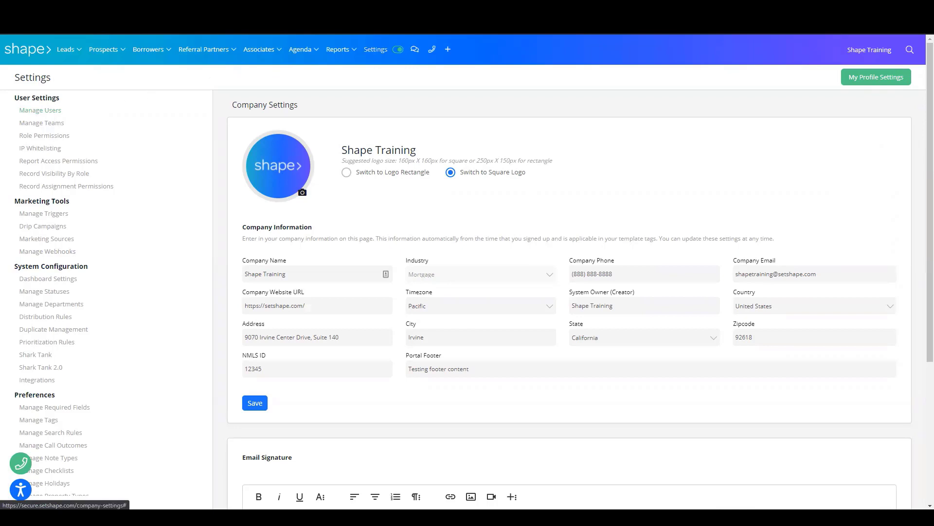
# From Manage Users, begin a blank Add User form
pyautogui.click(40, 110)
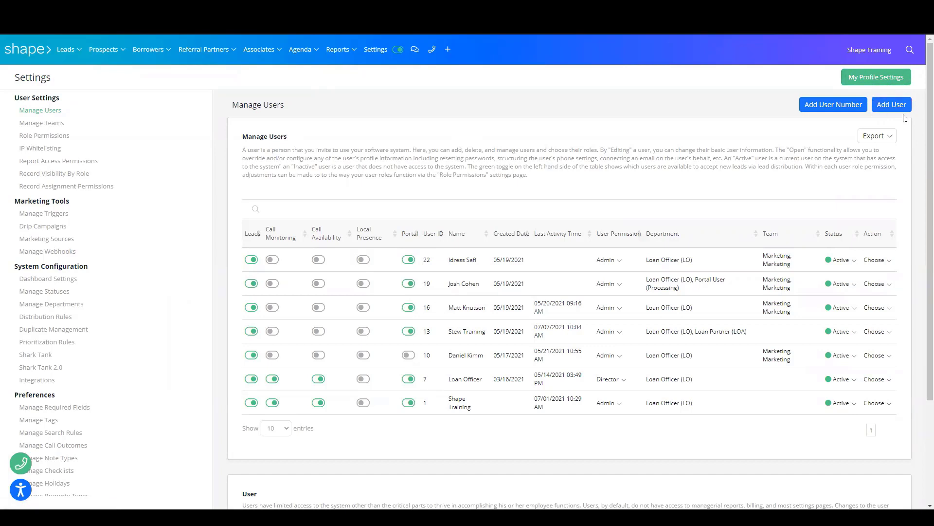
pyautogui.click(891, 104)
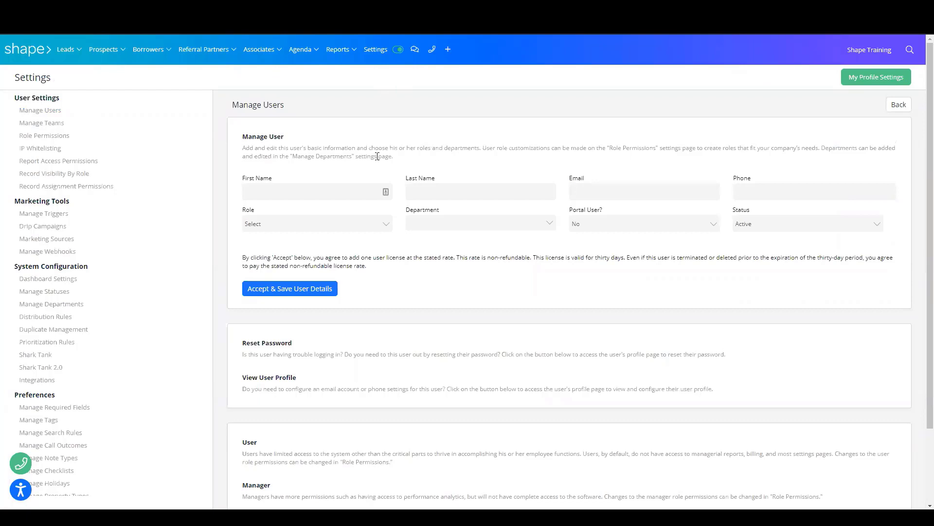
# Enter first name Test, last name User, email and phone for the new user
pyautogui.click(315, 192)
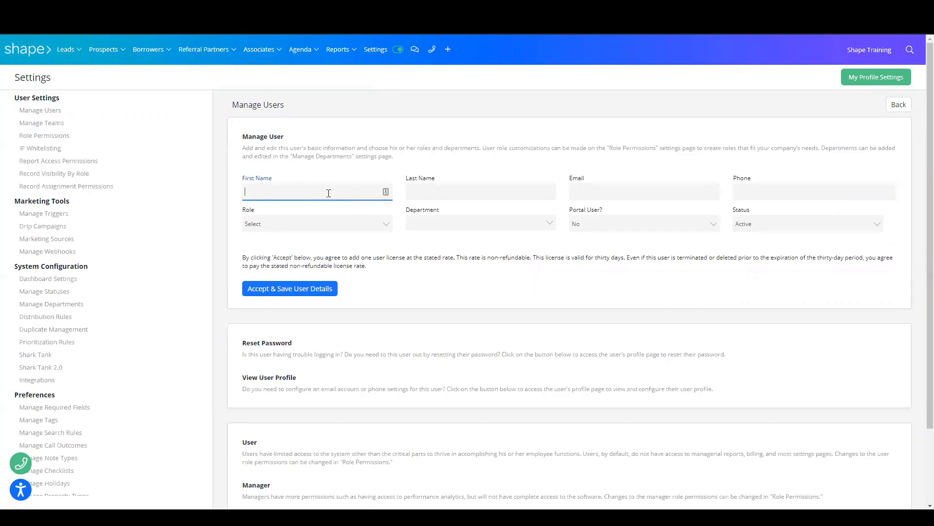
pyautogui.write('Test')
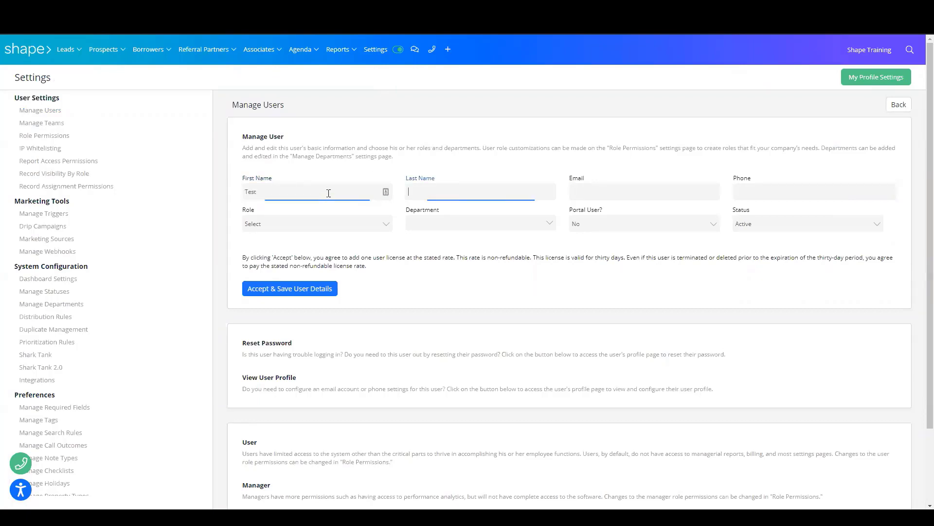
pyautogui.write('User')
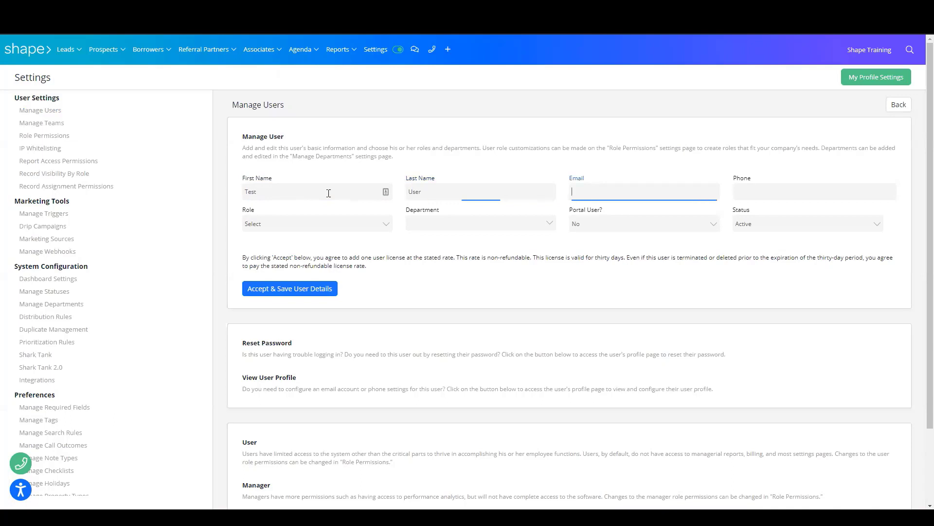
pyautogui.write('test@u')
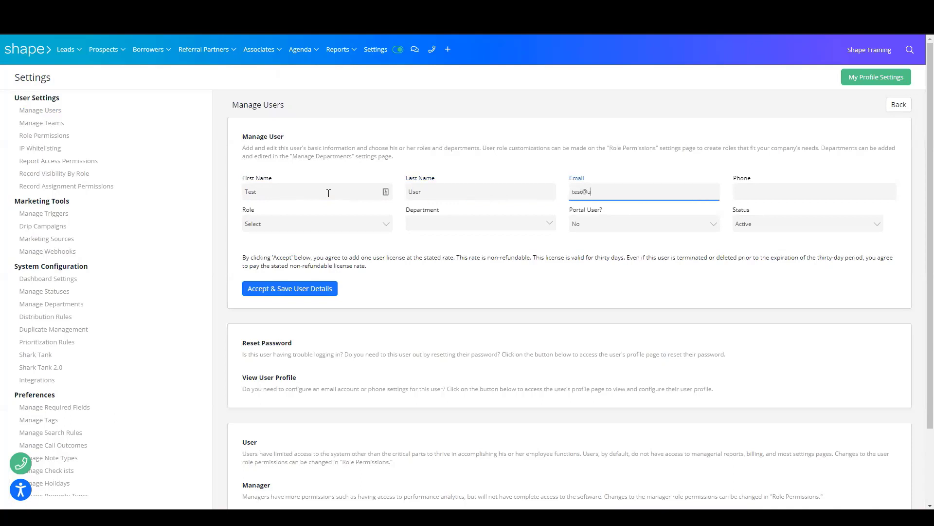
pyautogui.write('545) 454-5454')
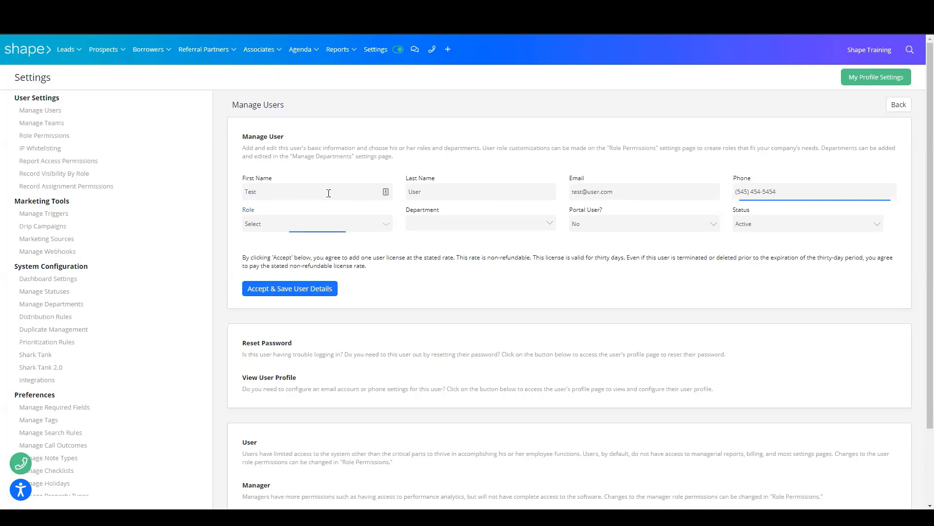
# Set role User, department Loan Officer (LO), Portal User Yes, and amend last name to User1
pyautogui.click(316, 224)
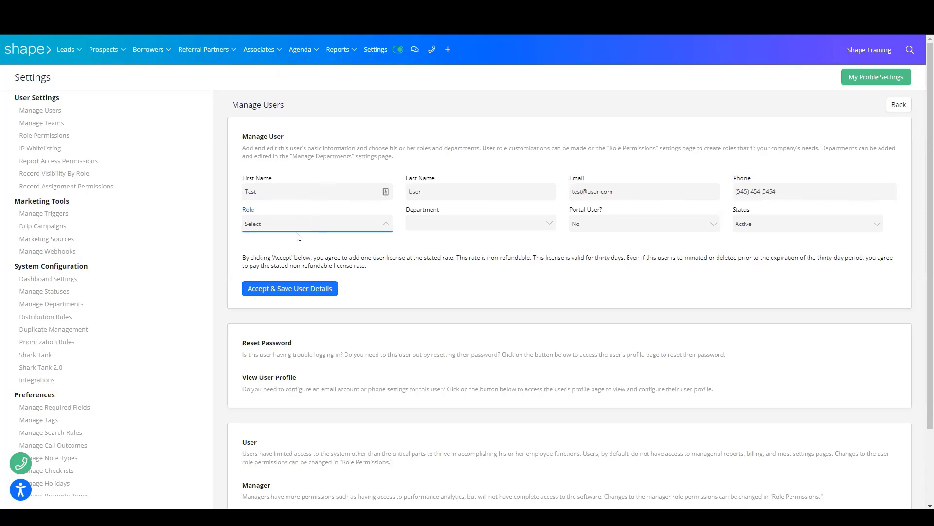
pyautogui.click(315, 223)
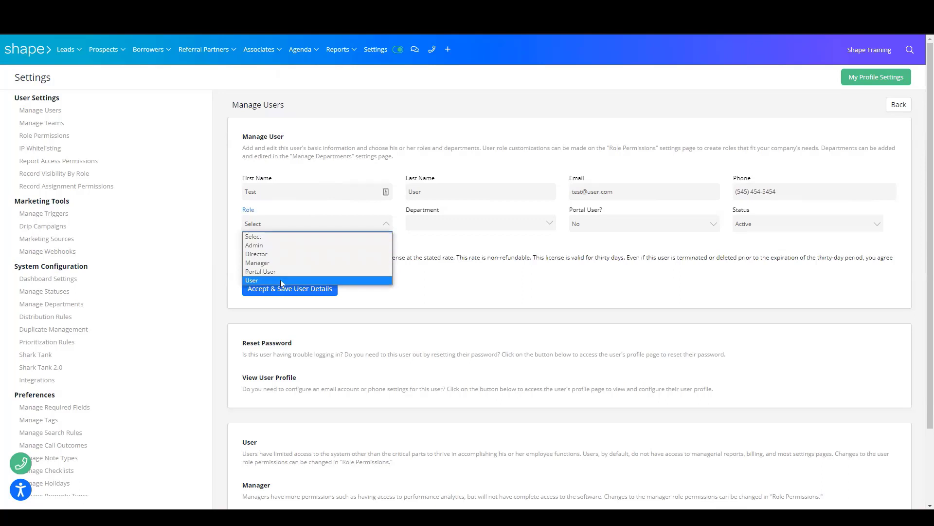
pyautogui.click(252, 280)
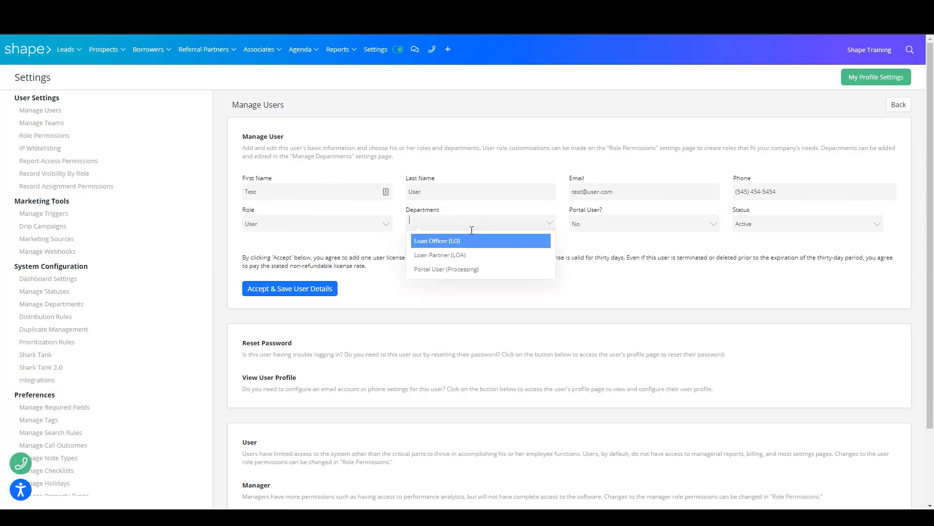
pyautogui.click(438, 240)
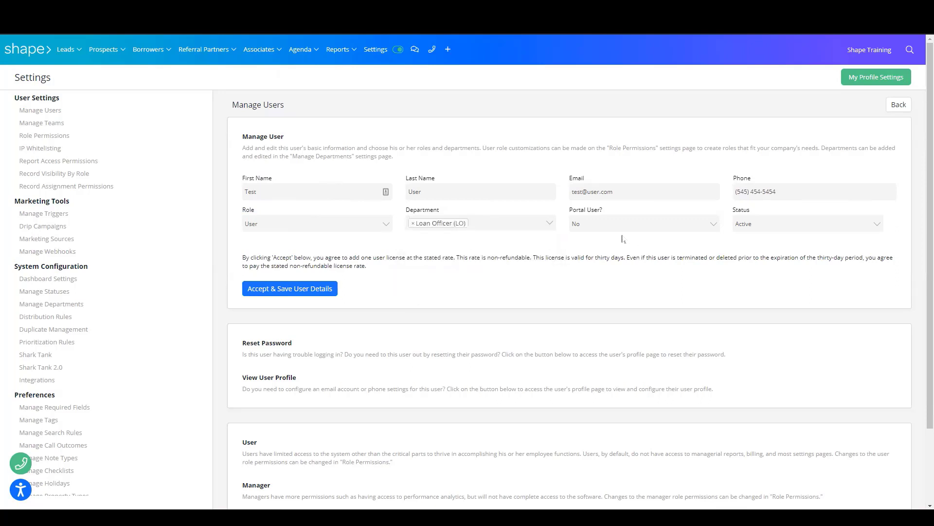
pyautogui.moveTo(603, 225)
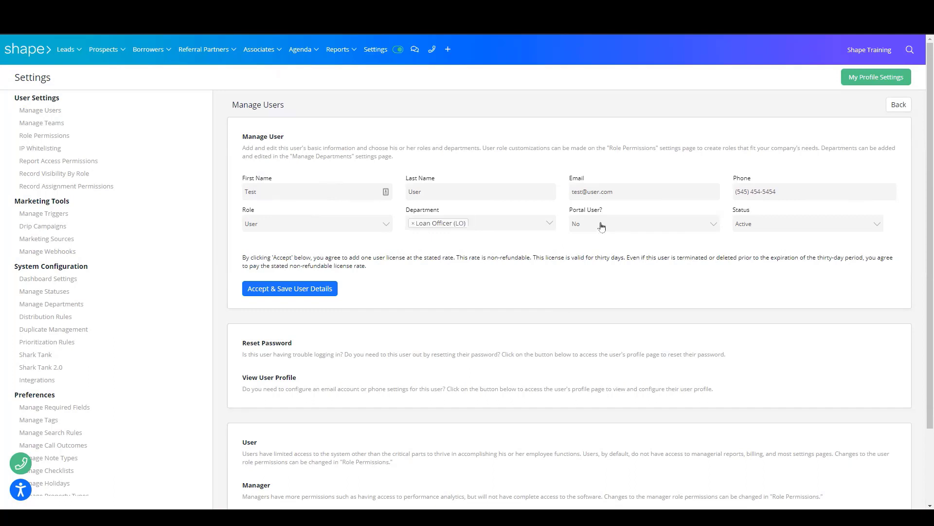
pyautogui.click(642, 224)
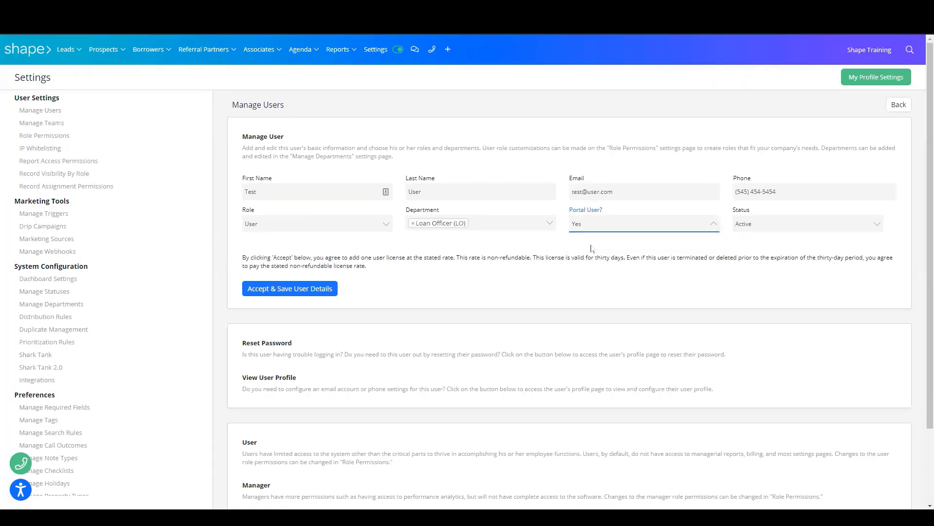
pyautogui.click(479, 192)
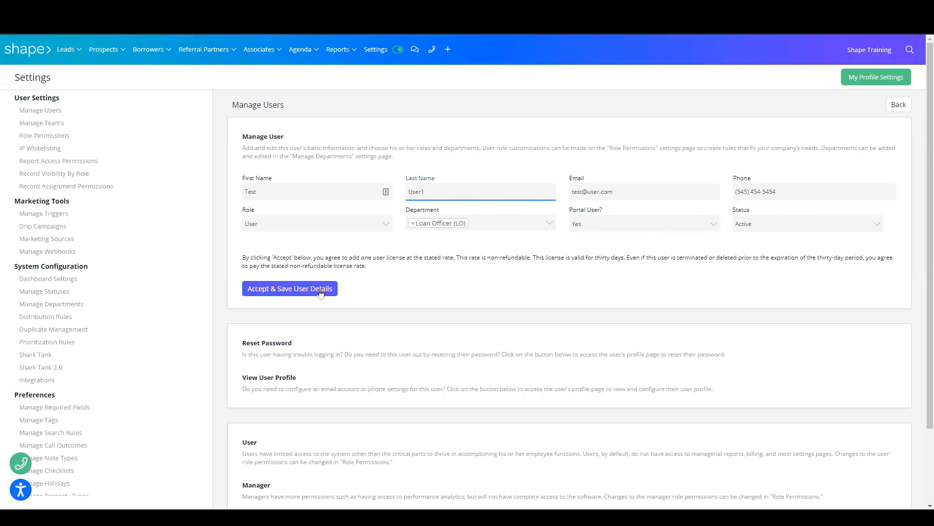
# Accept and save Test User1 so it appears in the Manage Users list
pyautogui.click(289, 288)
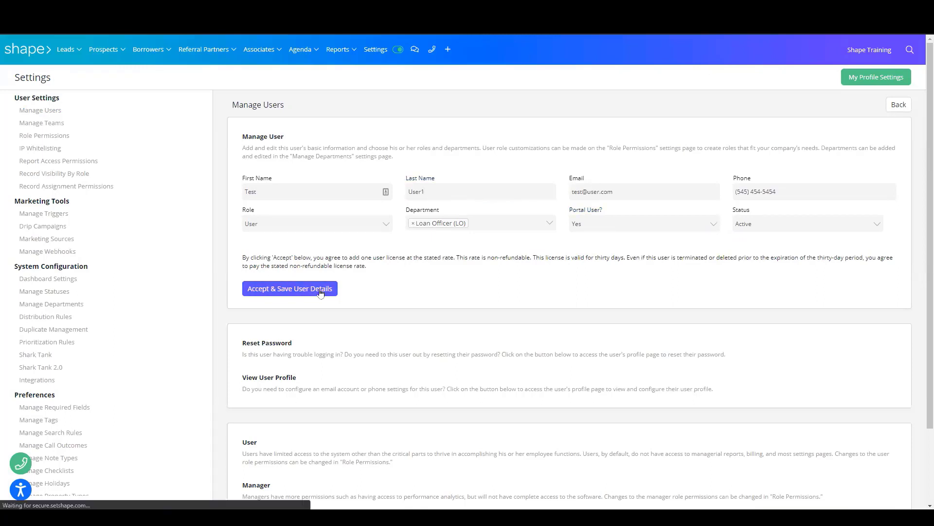
pyautogui.click(289, 288)
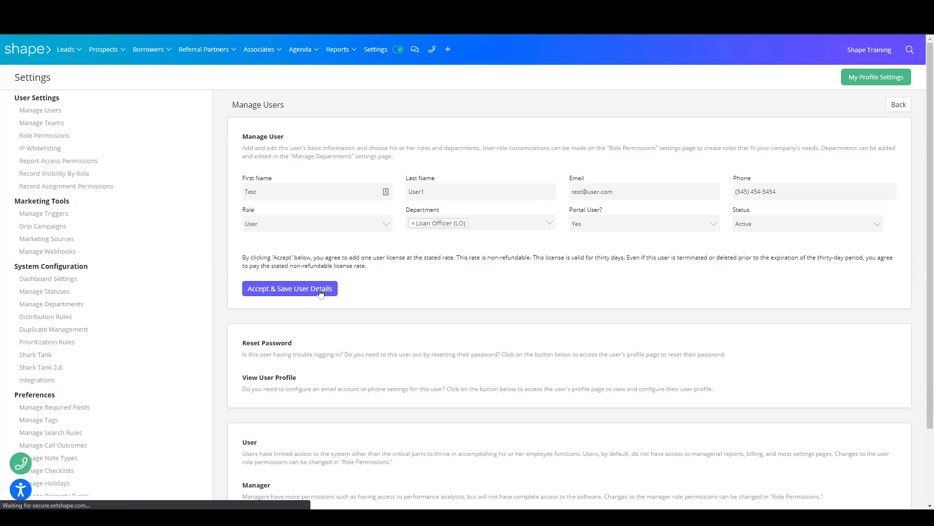
pyautogui.click(290, 289)
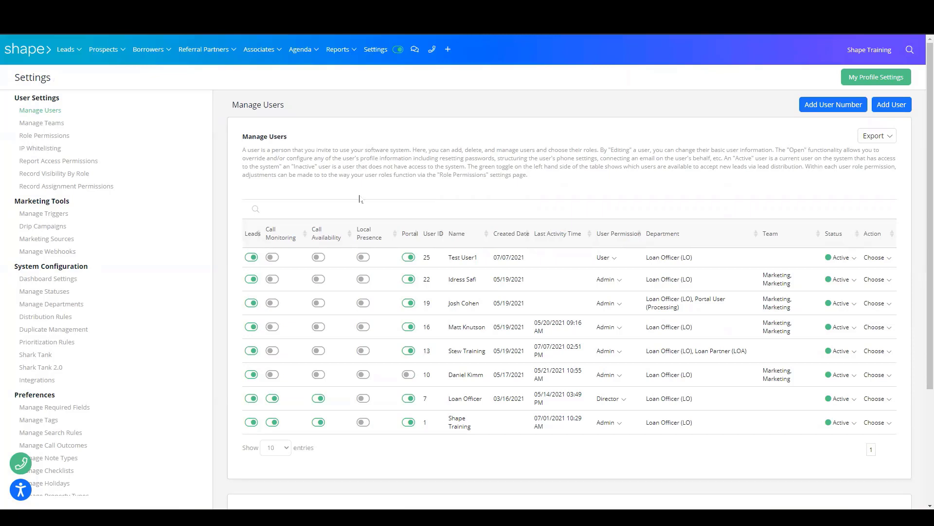
pyautogui.moveTo(359, 199)
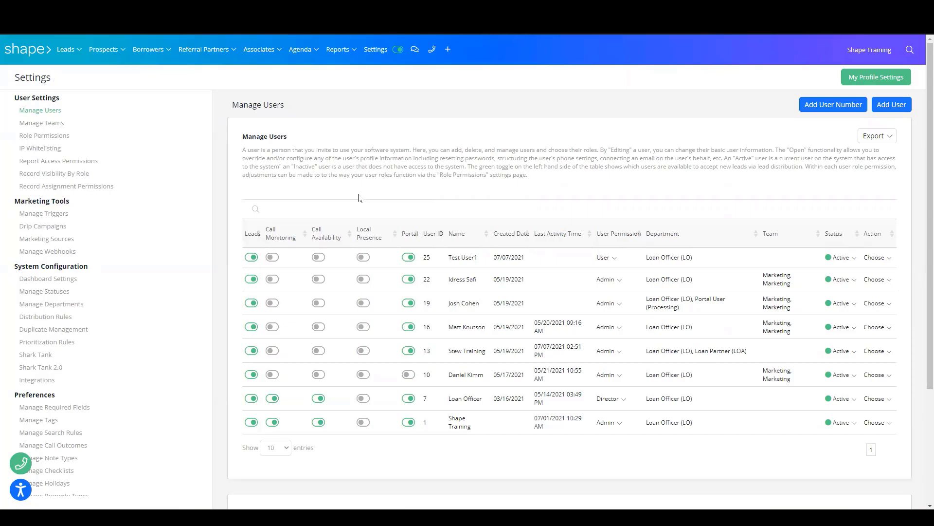
pyautogui.moveTo(186, 241)
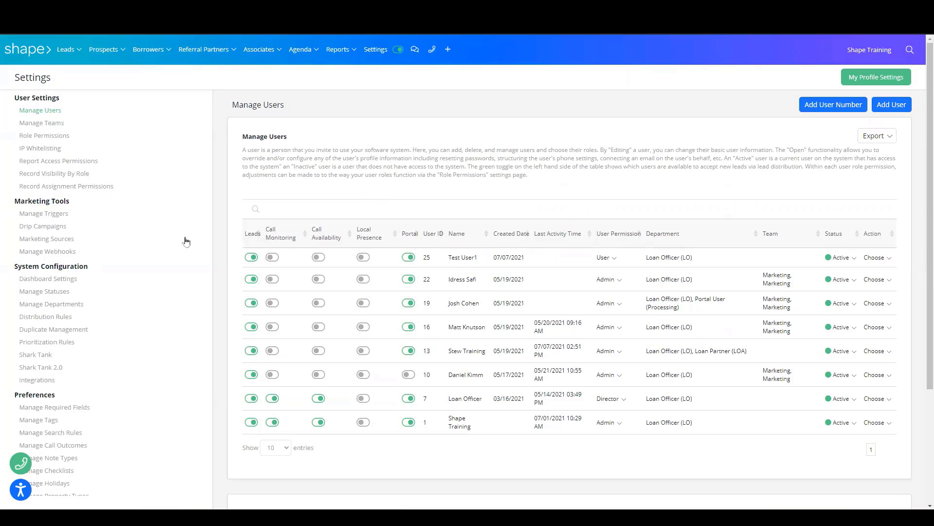
# Scroll the settings sidebar down to the Phone Settings section for Manage Call Settings
pyautogui.scroll(-3)
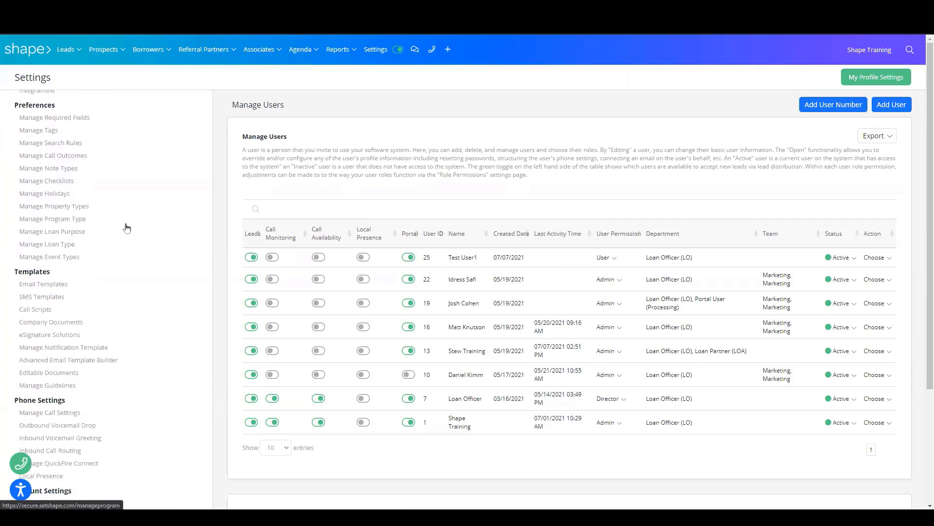
pyautogui.scroll(-3)
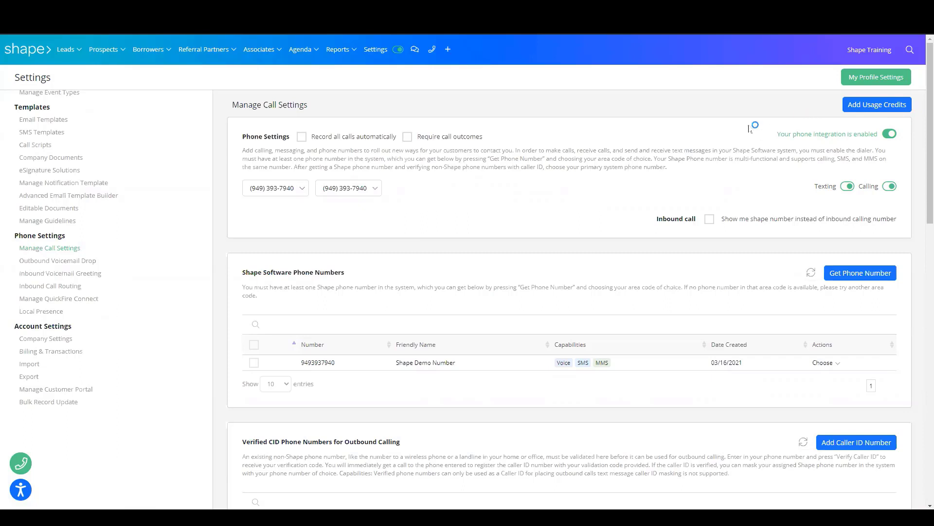
pyautogui.moveTo(869, 274)
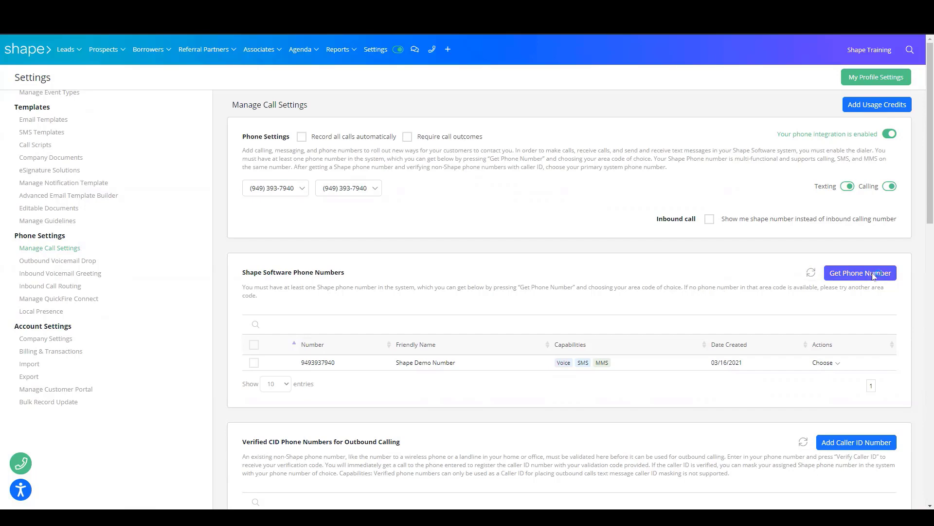
pyautogui.click(859, 272)
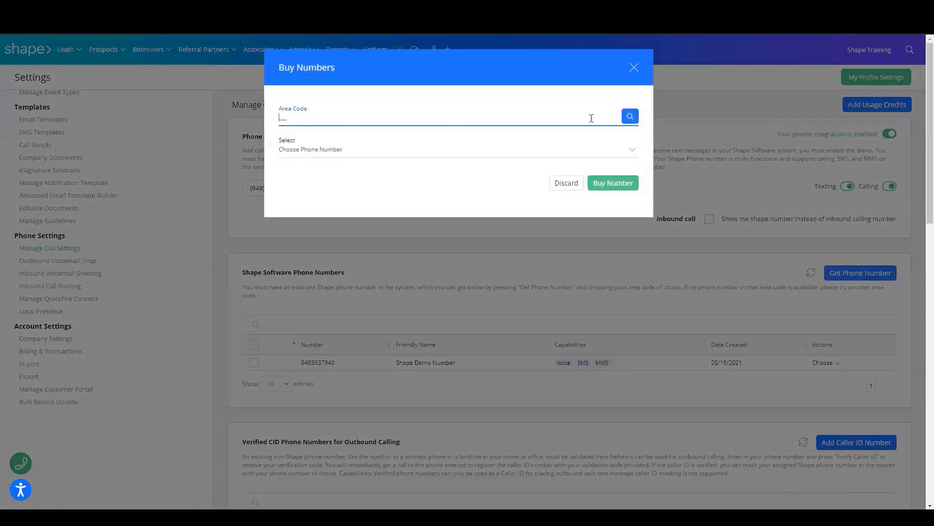
pyautogui.write('949')
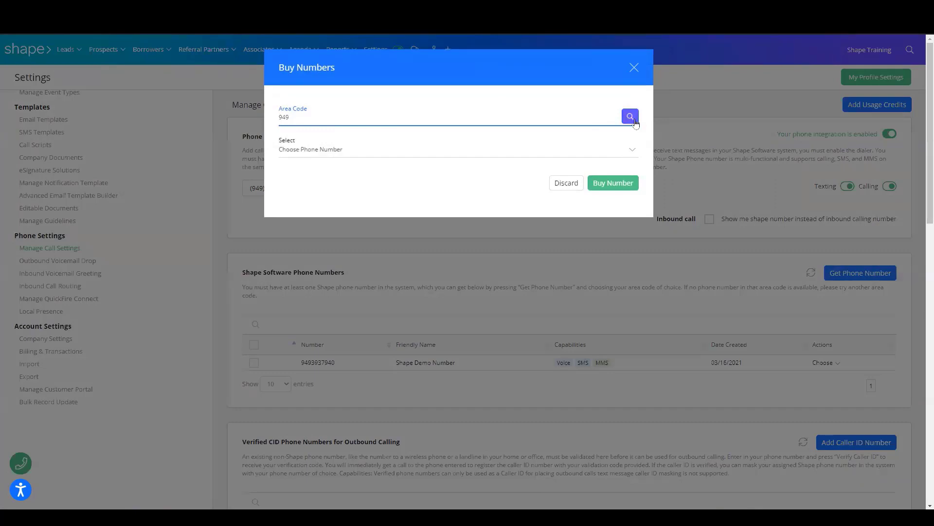
pyautogui.click(630, 116)
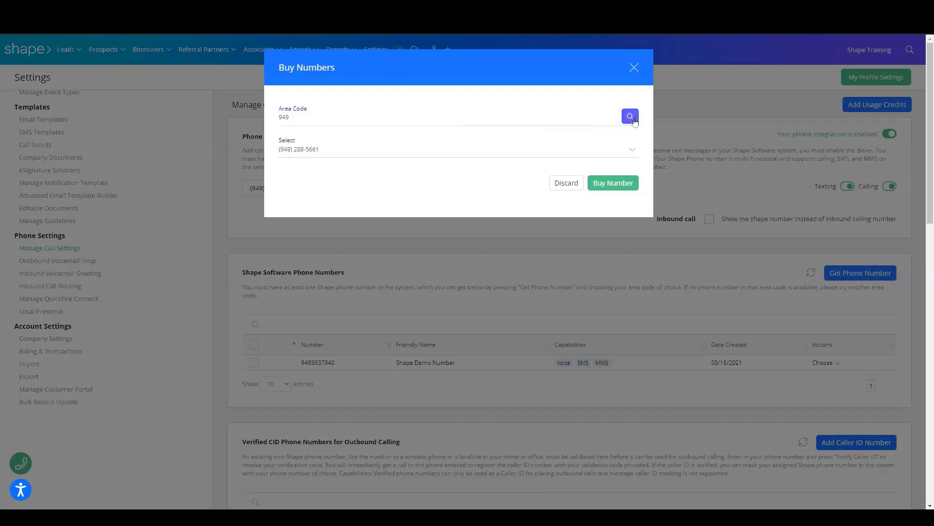
pyautogui.click(455, 149)
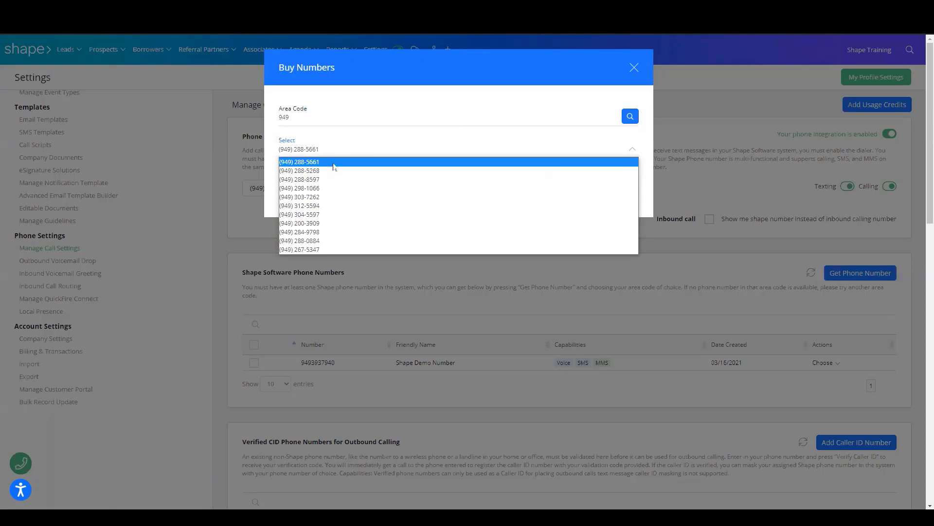
pyautogui.click(299, 149)
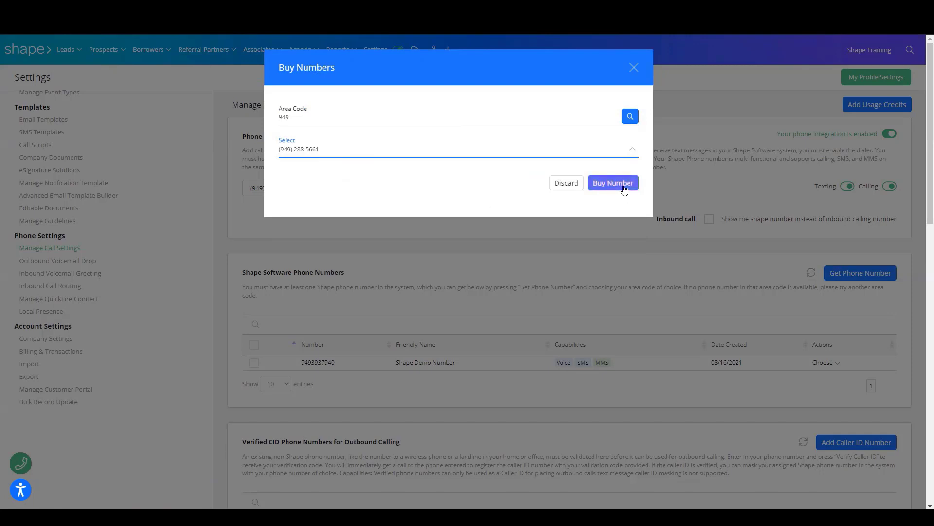
pyautogui.click(612, 182)
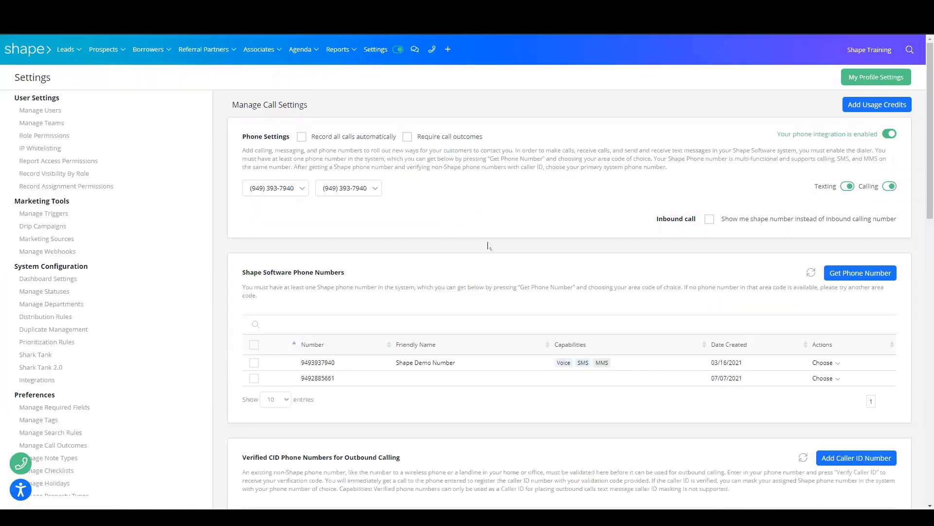
pyautogui.scroll(-3)
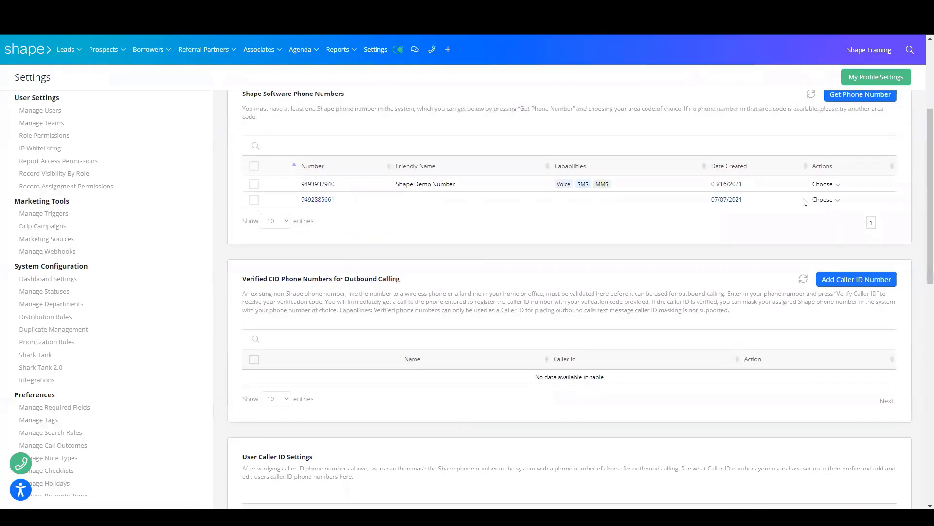
pyautogui.click(825, 198)
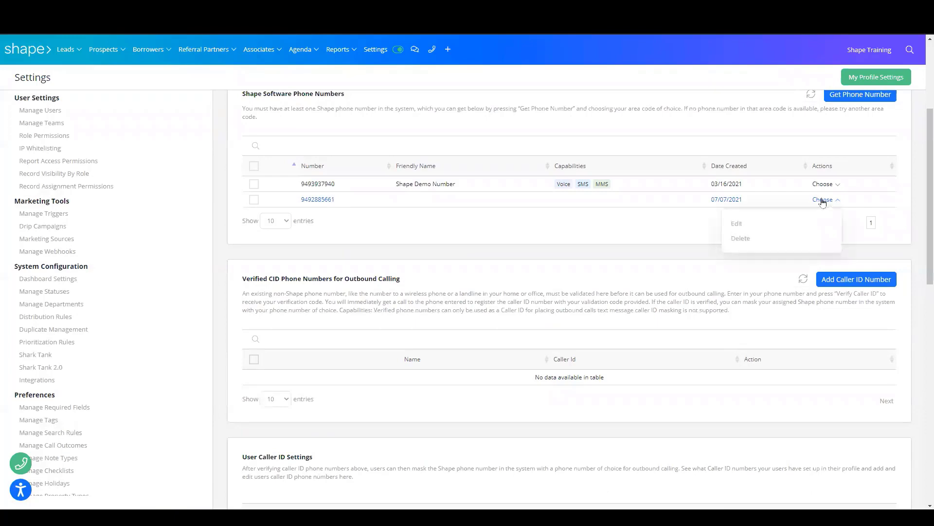
pyautogui.click(737, 224)
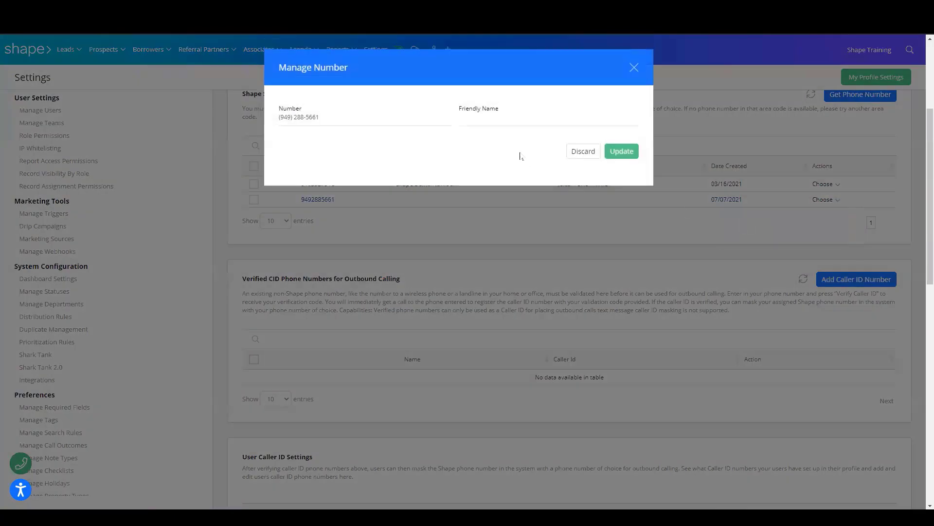
pyautogui.click(537, 118)
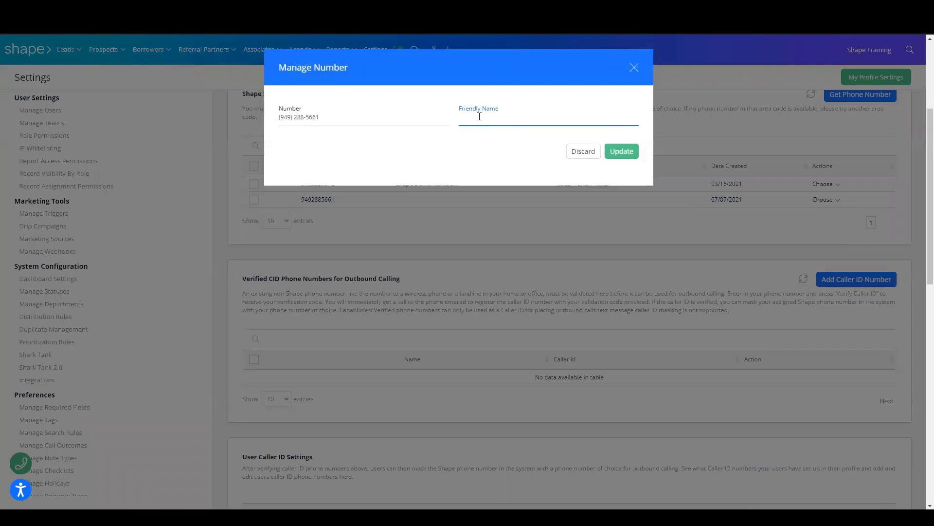
pyautogui.write('1')
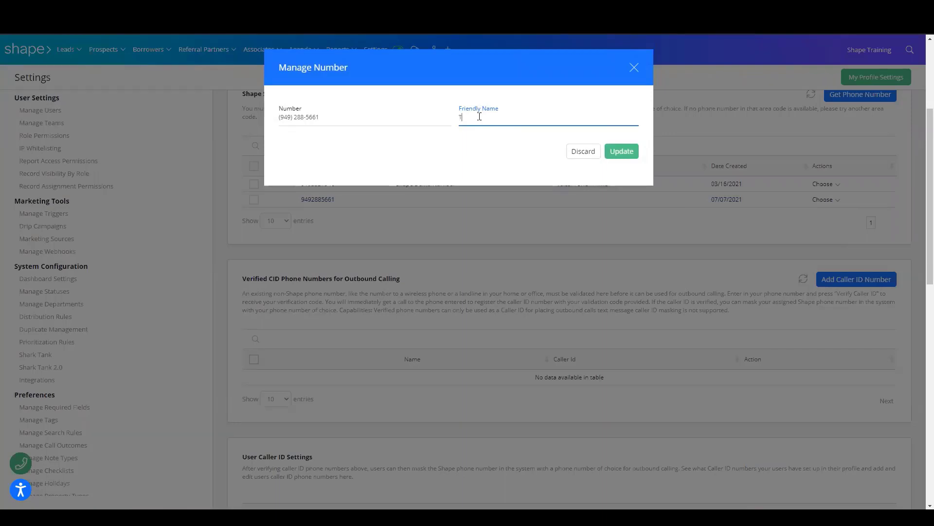
pyautogui.write('Test User')
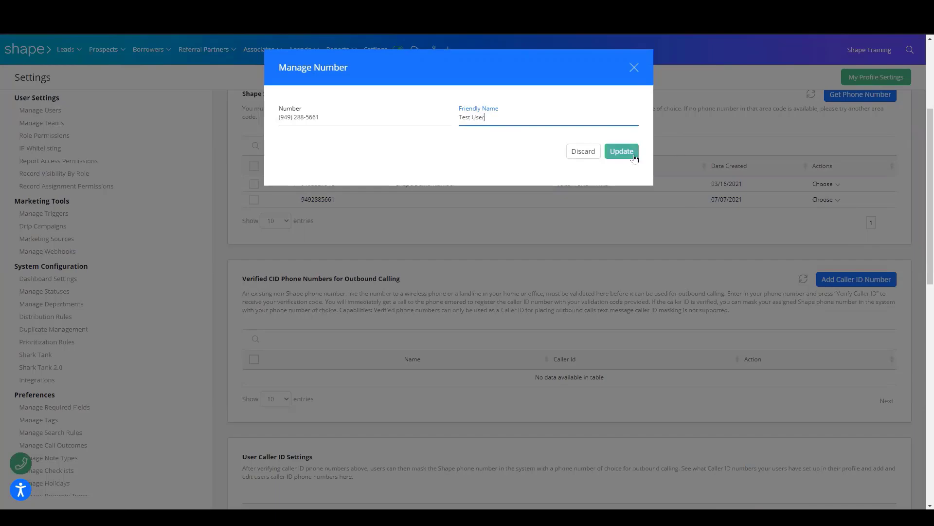
pyautogui.click(621, 151)
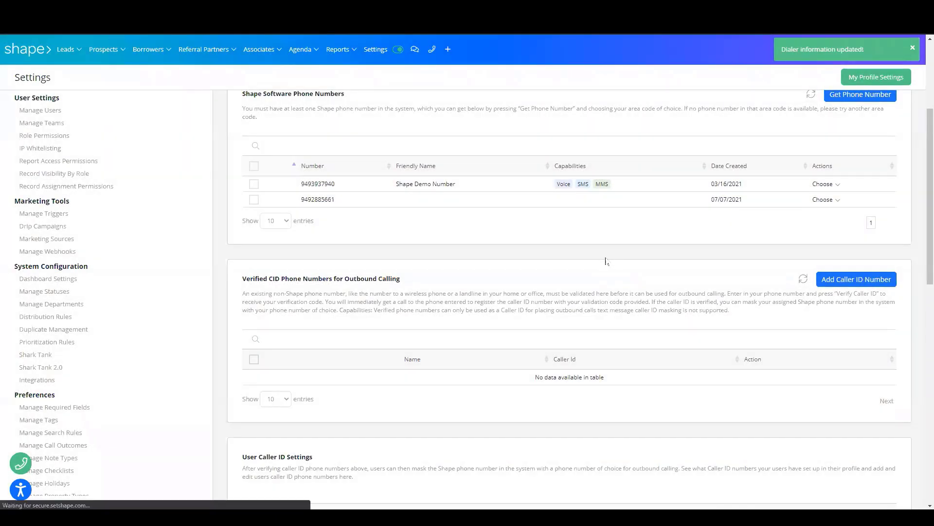
pyautogui.scroll(-3)
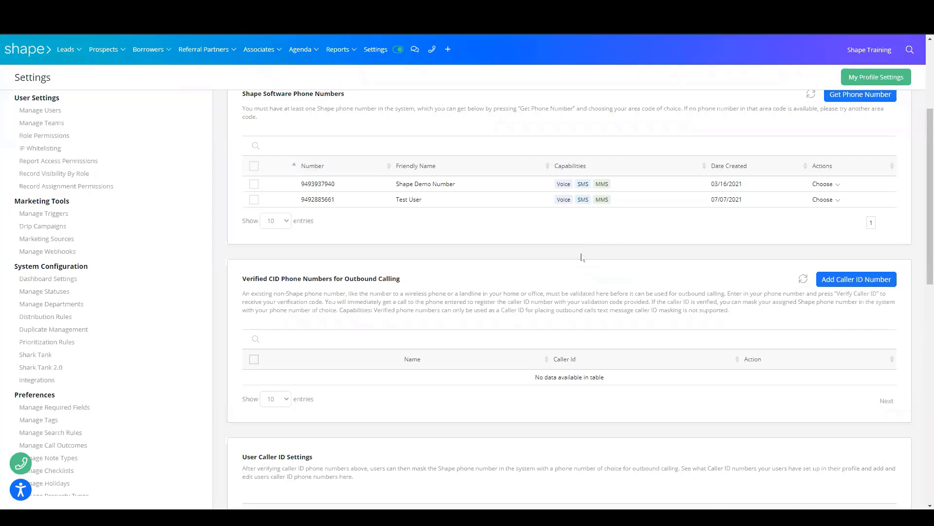
pyautogui.scroll(-3)
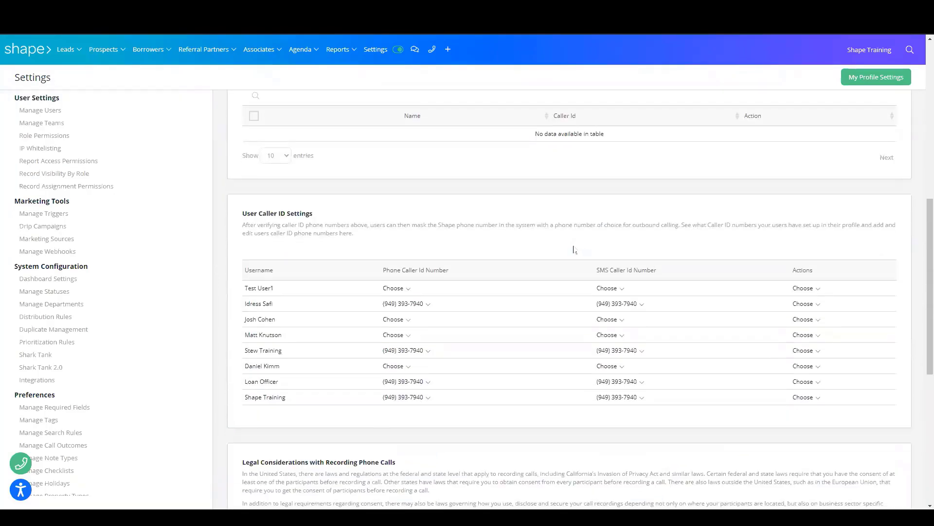
pyautogui.click(393, 288)
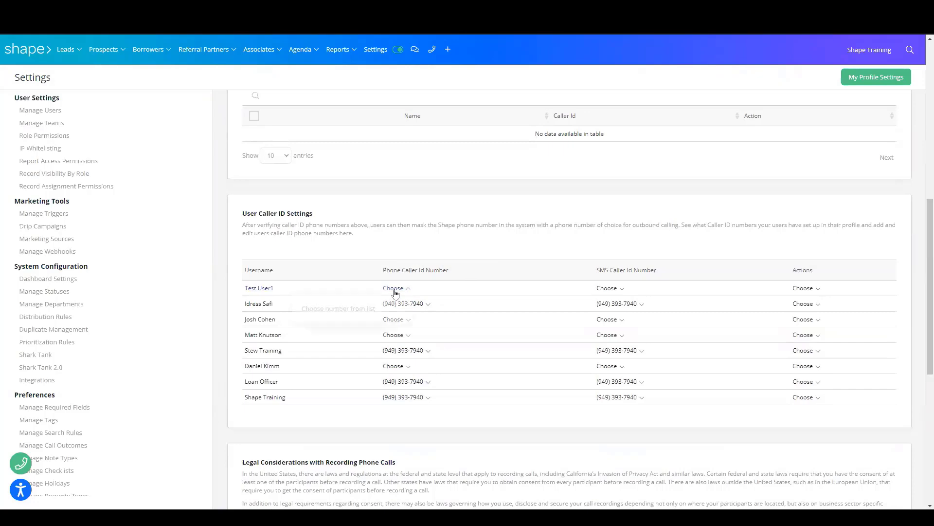
pyautogui.click(392, 288)
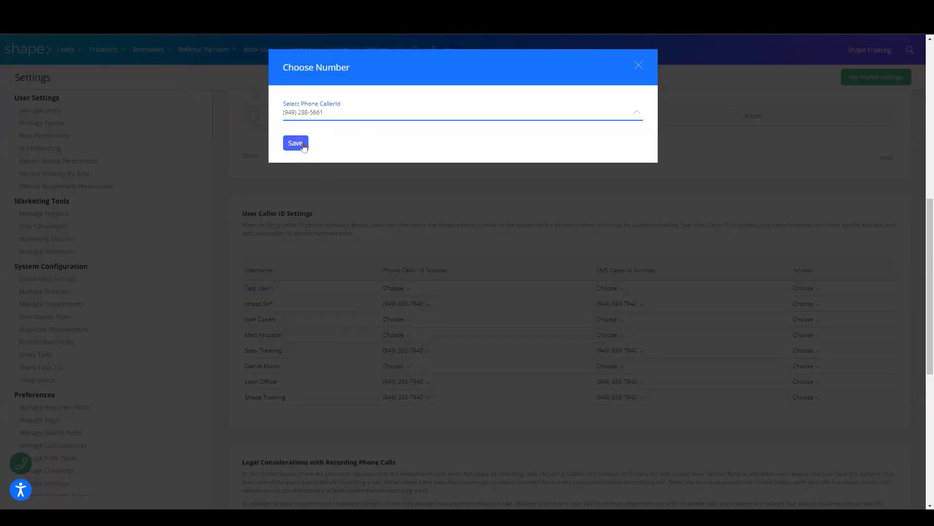
pyautogui.click(296, 143)
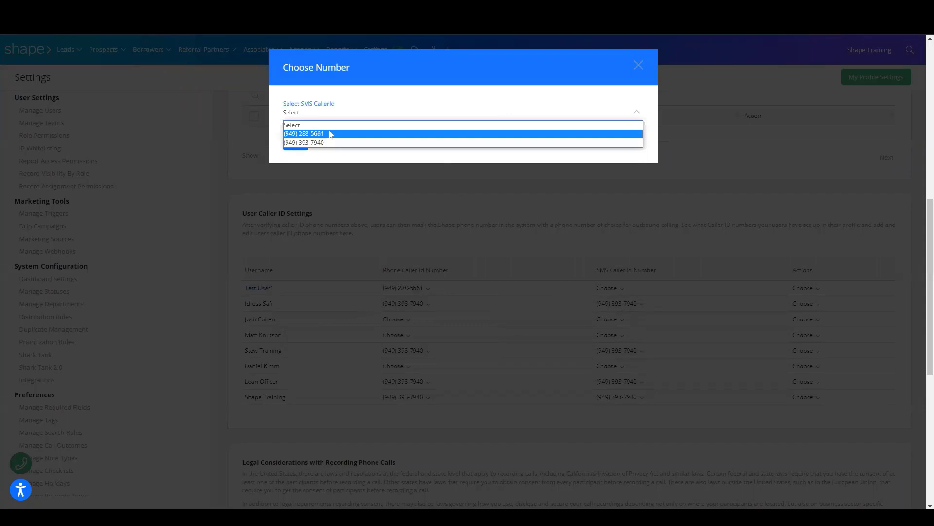
pyautogui.click(638, 65)
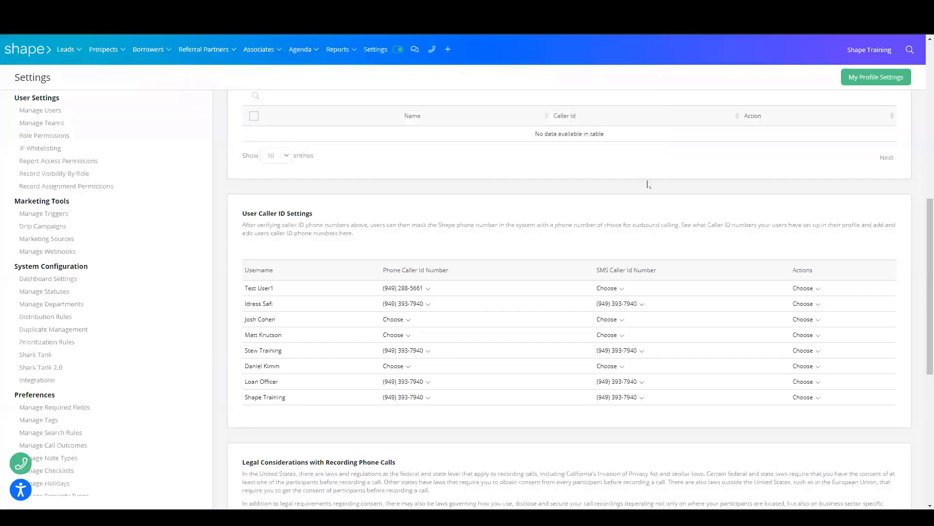
pyautogui.click(610, 288)
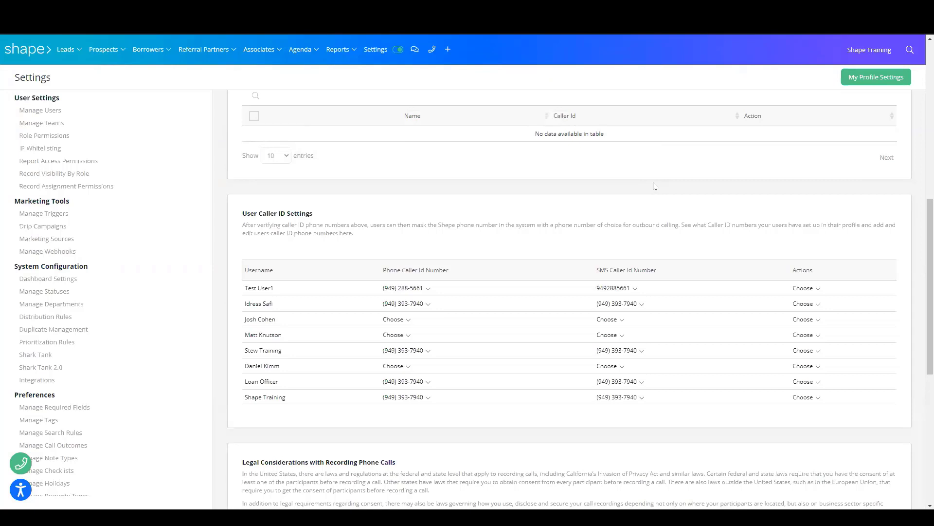
pyautogui.moveTo(133, 316)
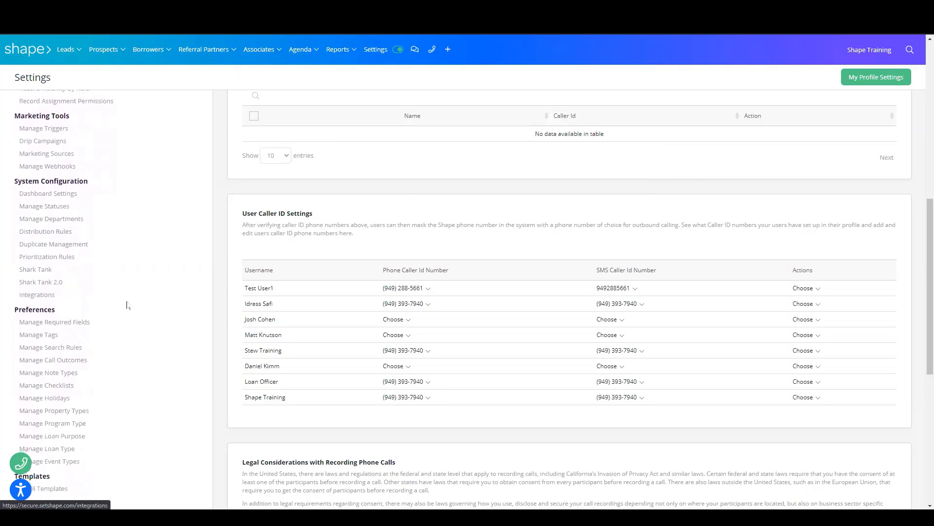
# Navigate to Inbound Call Routing under Phone Settings
pyautogui.scroll(-3)
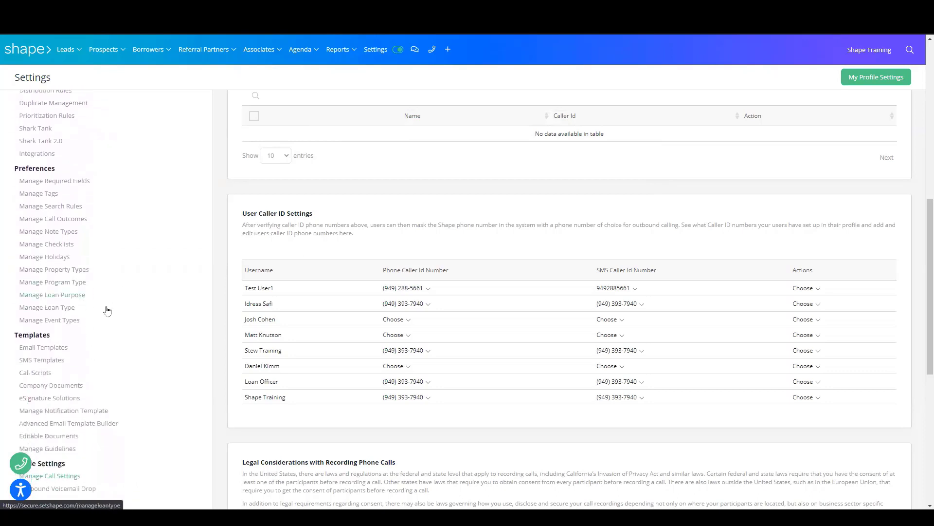
pyautogui.scroll(-3)
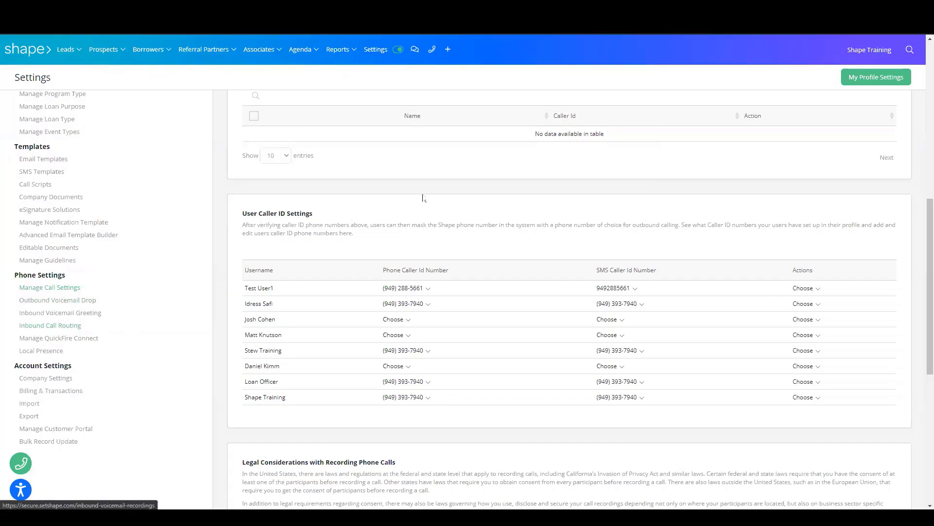
pyautogui.click(50, 325)
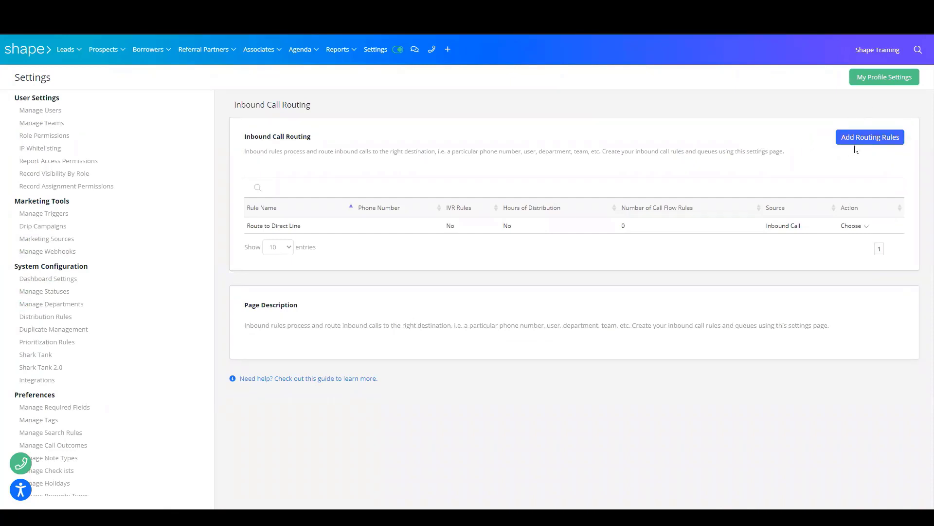
# Start a new routing rule named 'Test User Inbound Call Route'
pyautogui.click(869, 137)
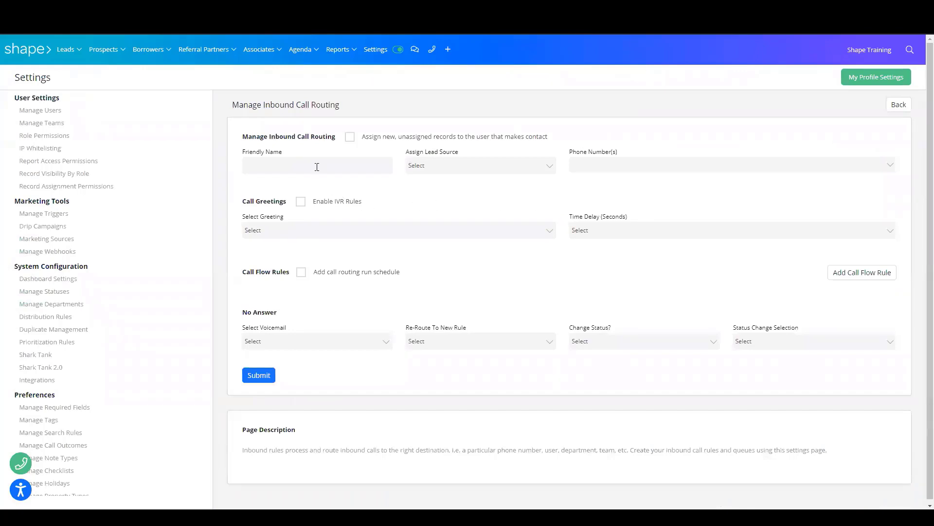
pyautogui.click(317, 165)
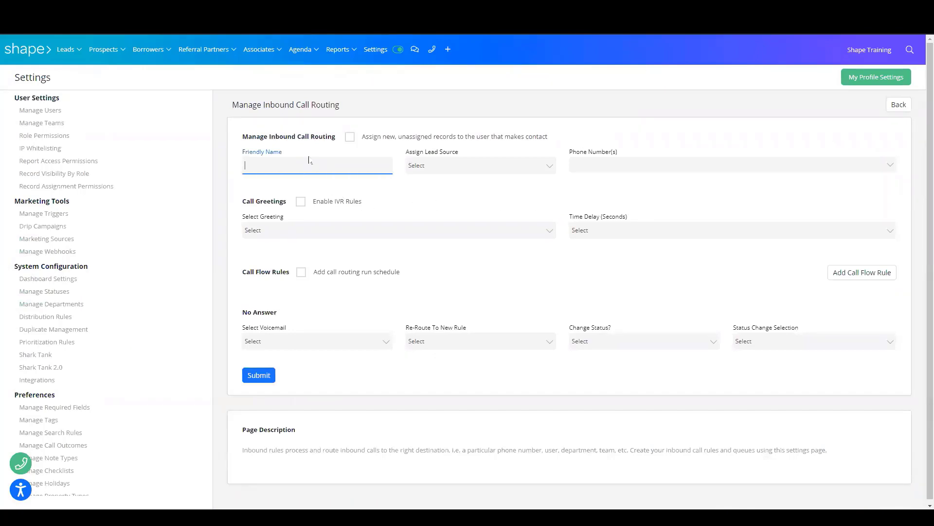
pyautogui.write('Test')
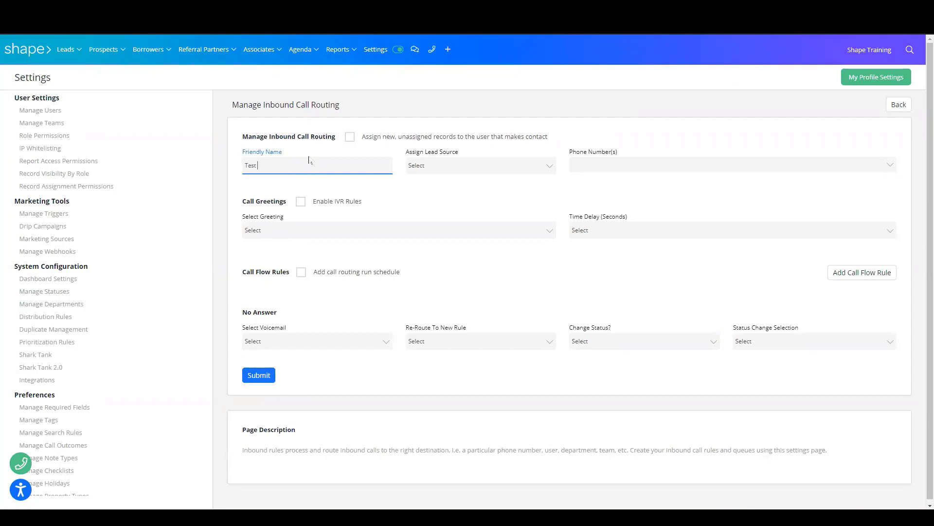
pyautogui.write('User Inbou')
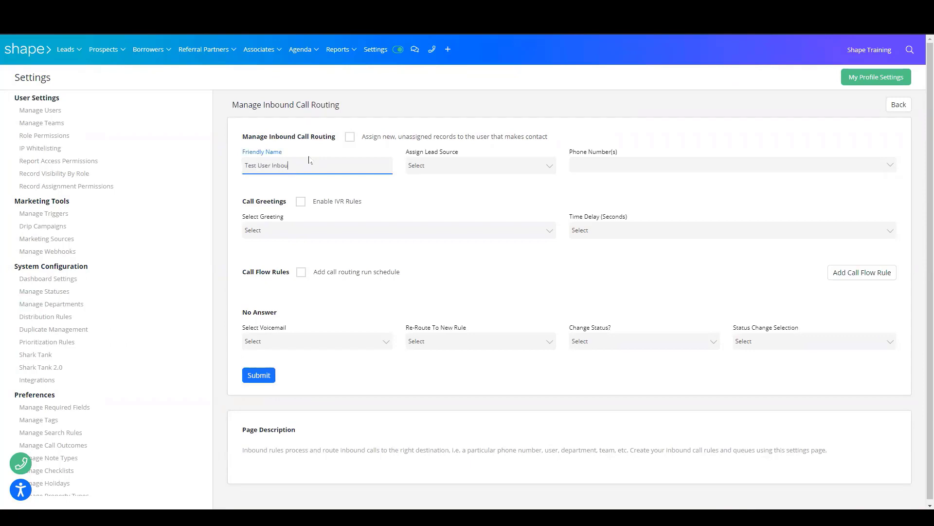
pyautogui.write('nd Call Ro')
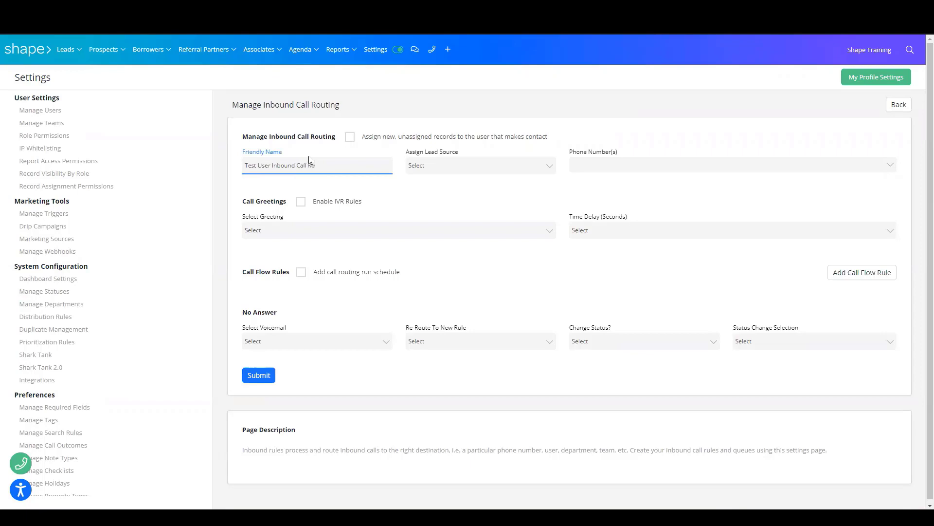
pyautogui.write('oute')
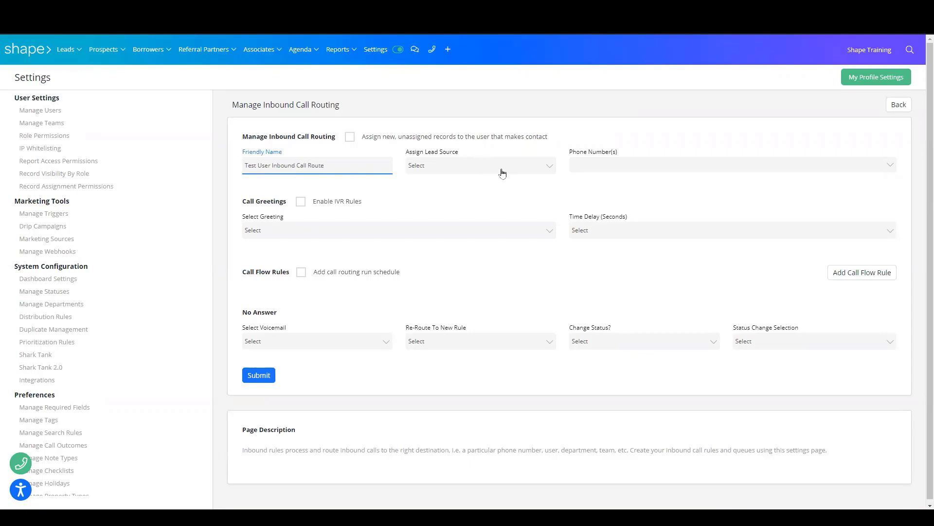
pyautogui.click(480, 165)
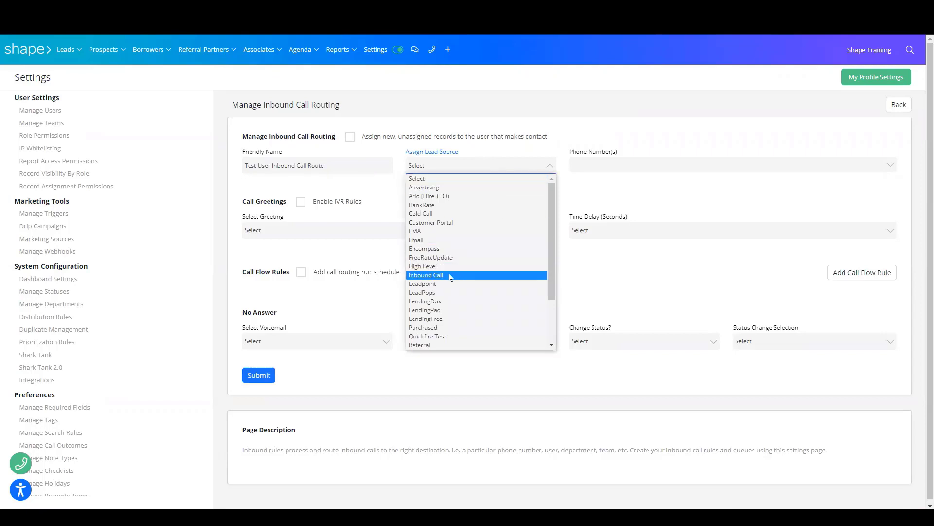
pyautogui.click(426, 275)
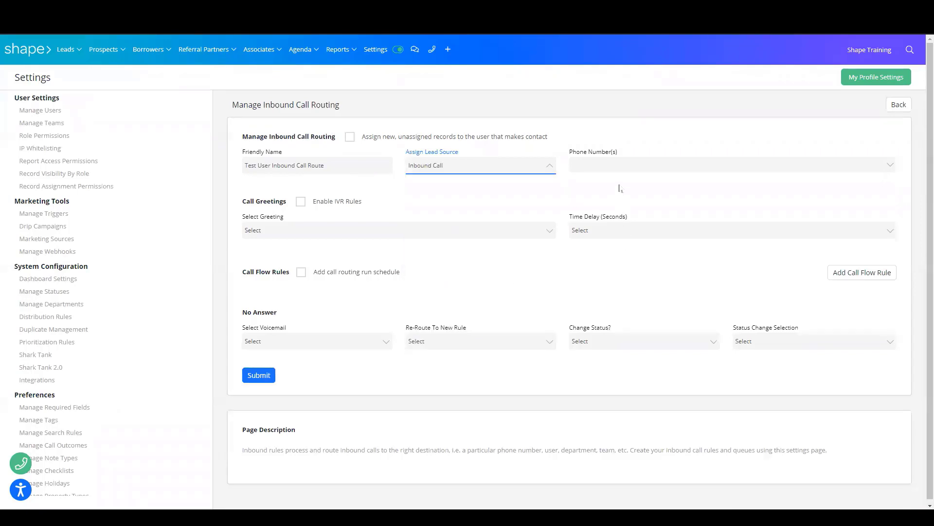
pyautogui.click(732, 165)
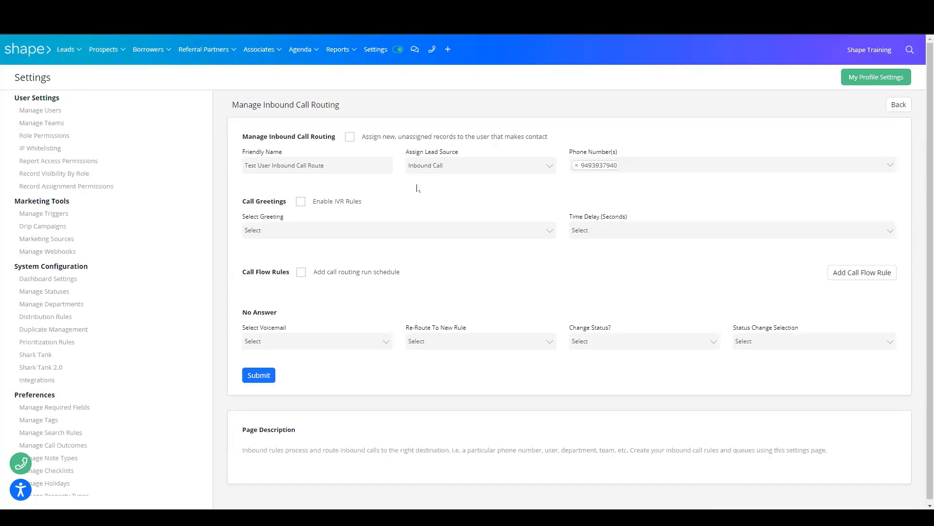
pyautogui.click(258, 375)
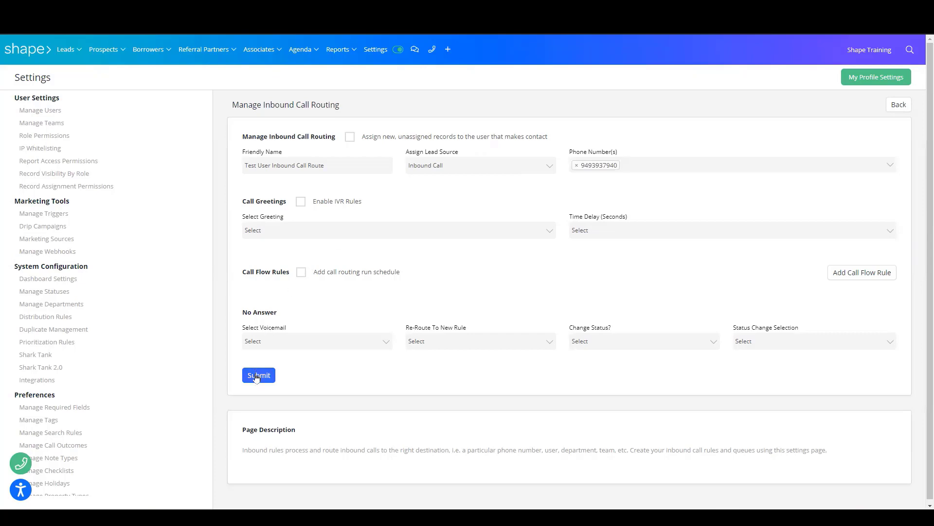
pyautogui.click(258, 375)
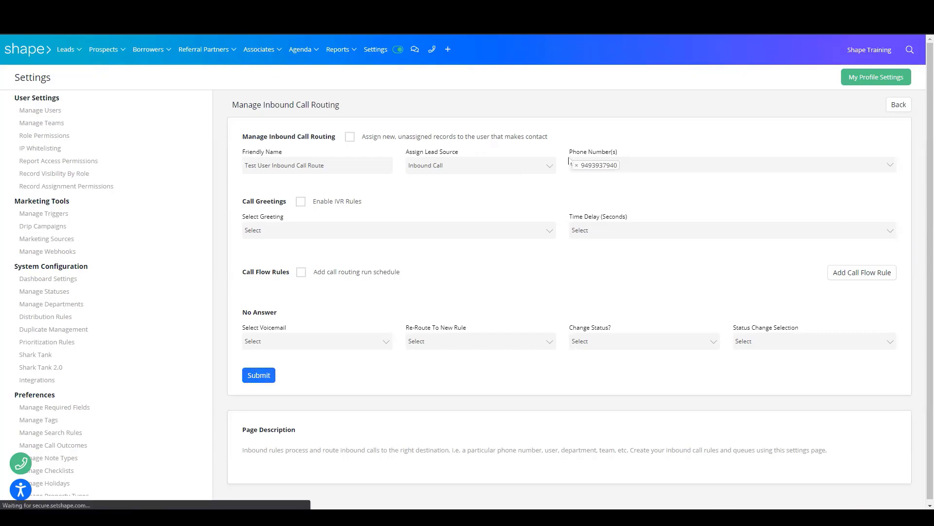
pyautogui.click(258, 374)
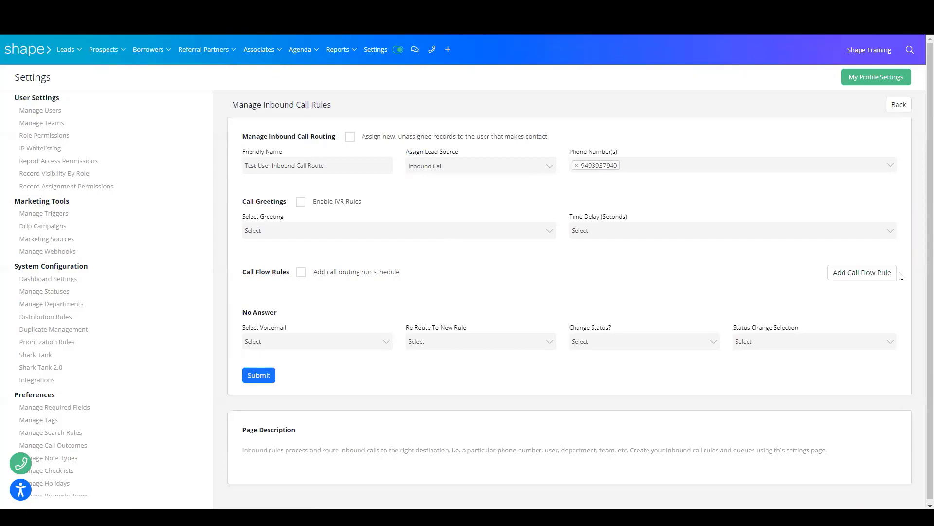
pyautogui.moveTo(881, 282)
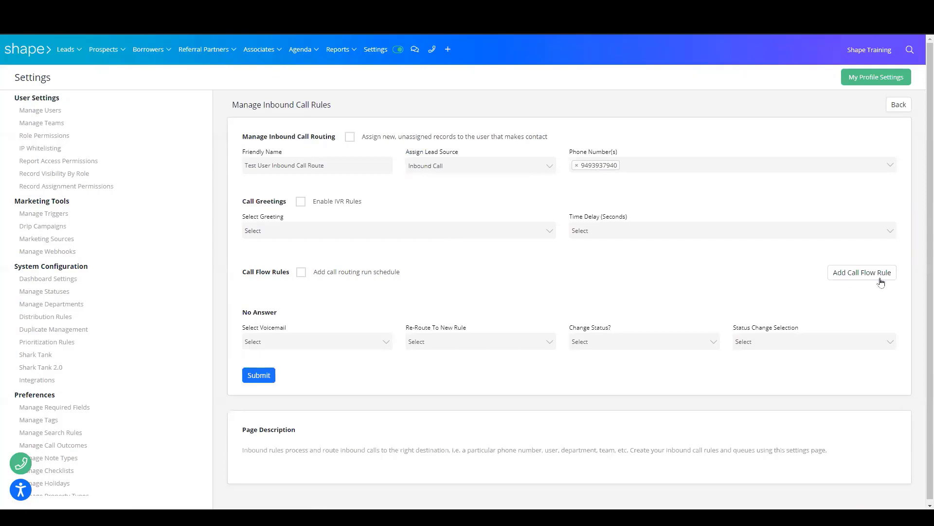
# Add a new call flow rule and name it Call Directly
pyautogui.click(860, 272)
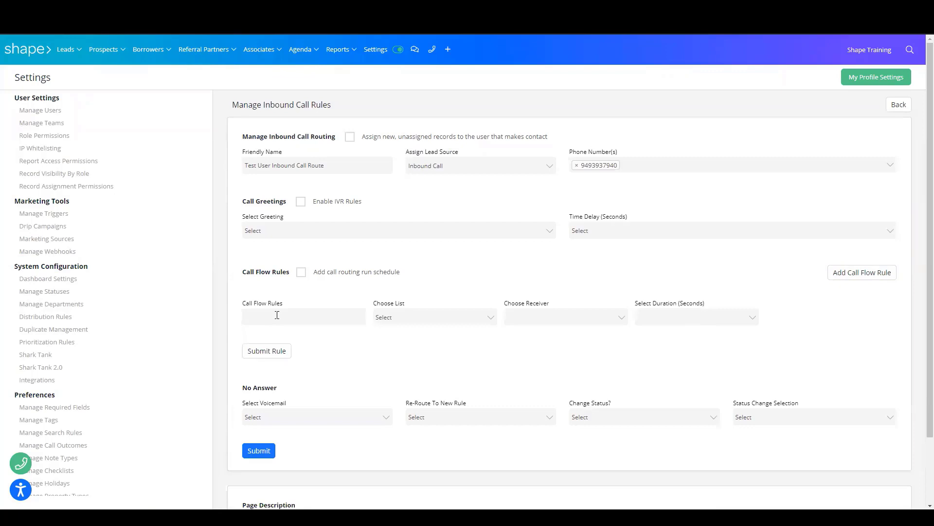
pyautogui.click(303, 316)
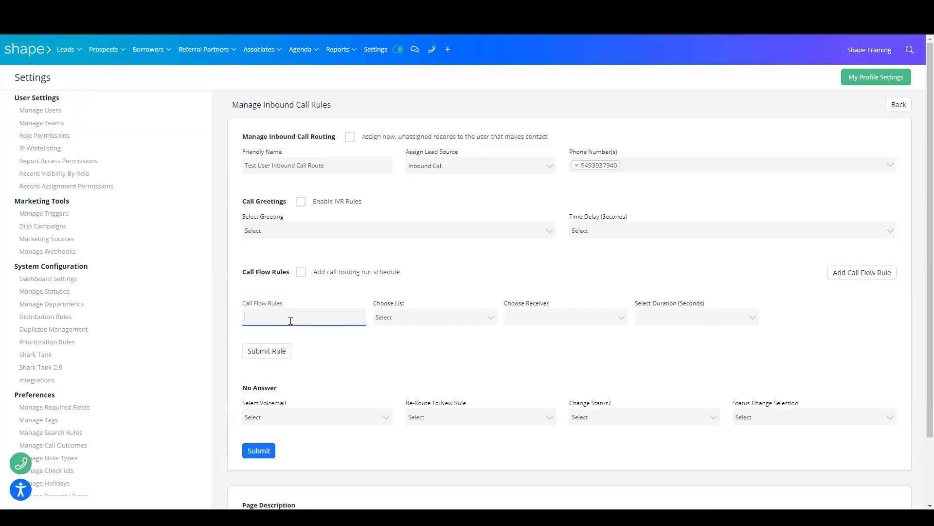
pyautogui.write('ca')
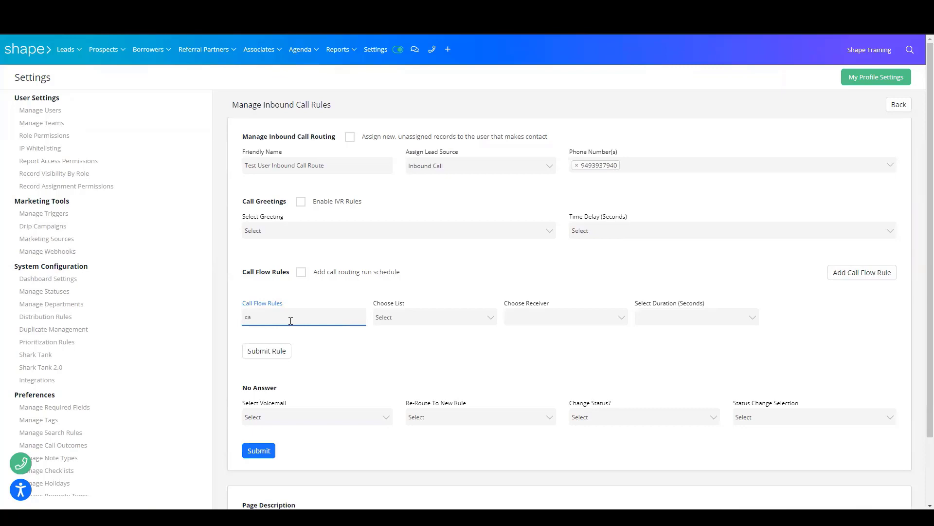
pyautogui.write('Call Directly')
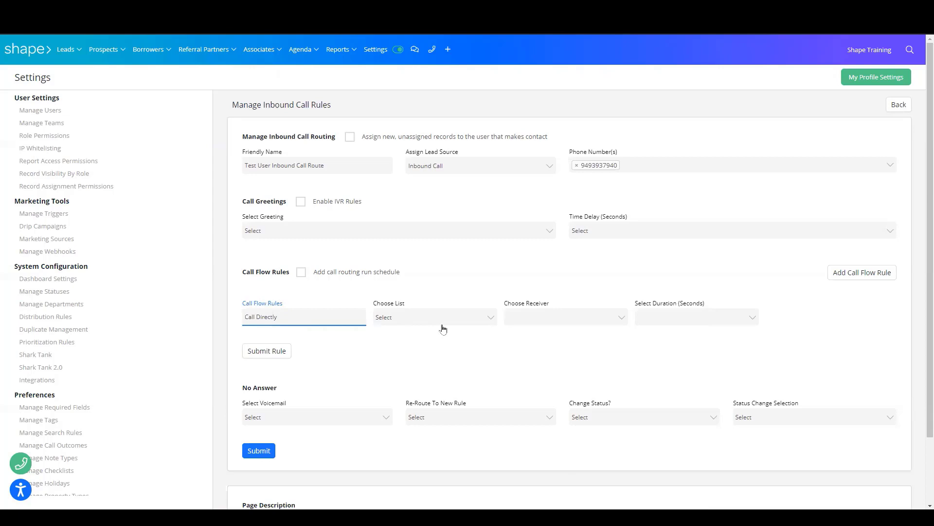
pyautogui.click(304, 317)
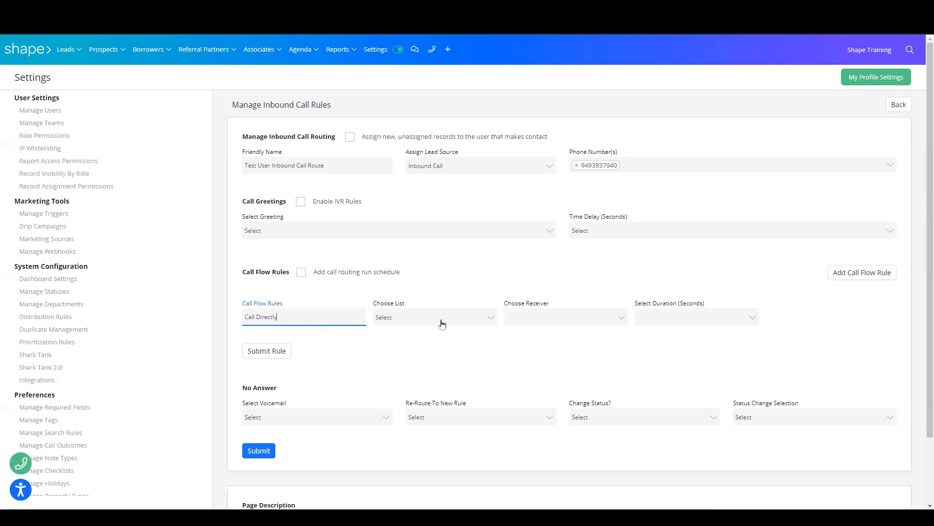
pyautogui.click(434, 316)
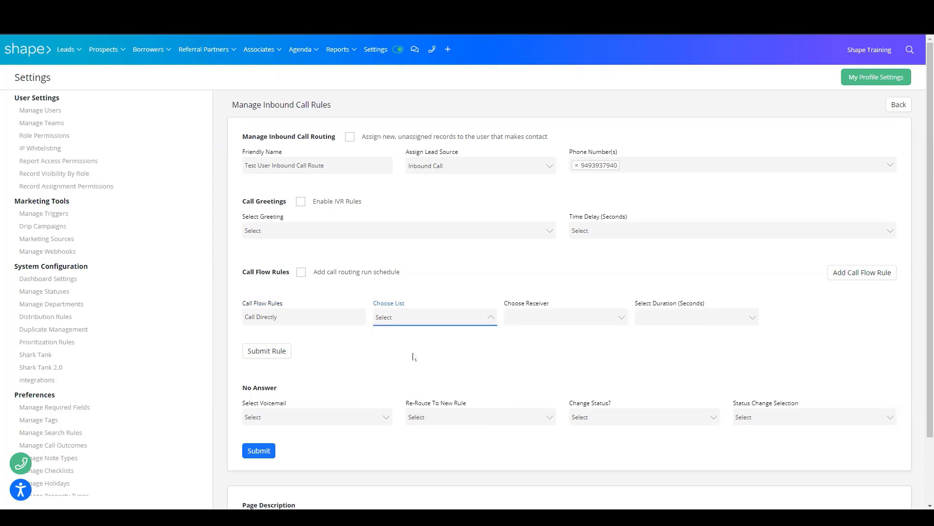
pyautogui.click(434, 316)
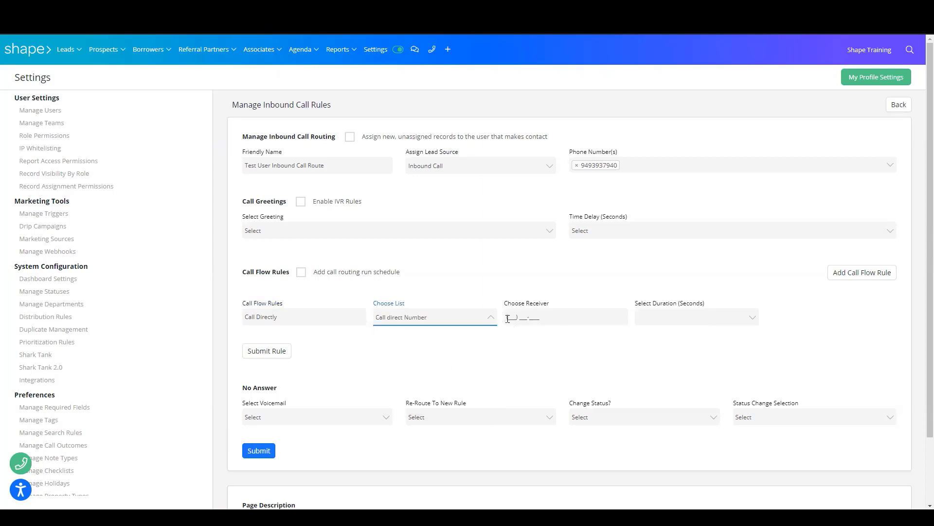
pyautogui.click(565, 316)
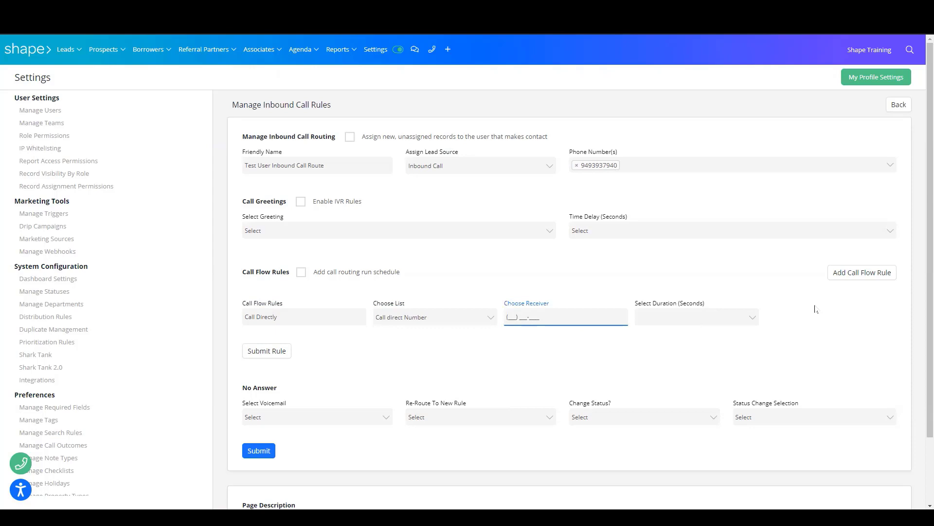
pyautogui.write('(545) 454-5454')
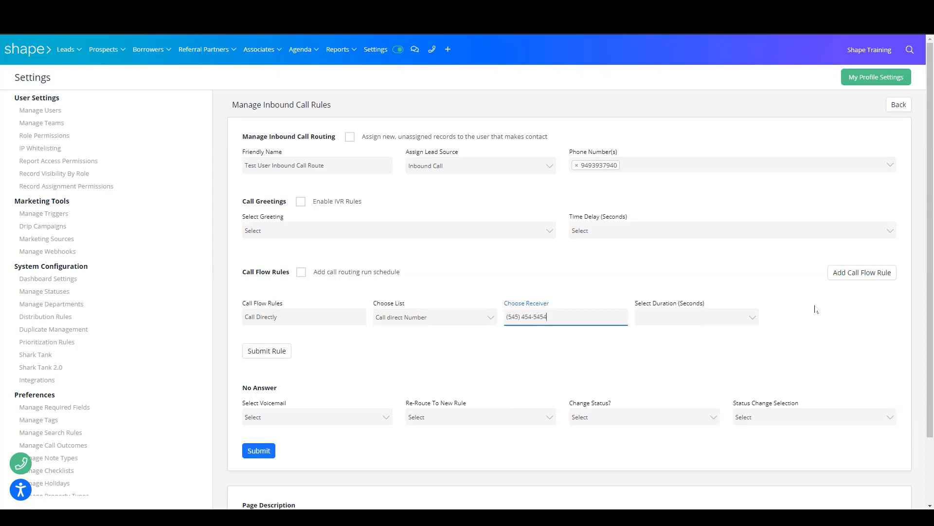
pyautogui.moveTo(677, 323)
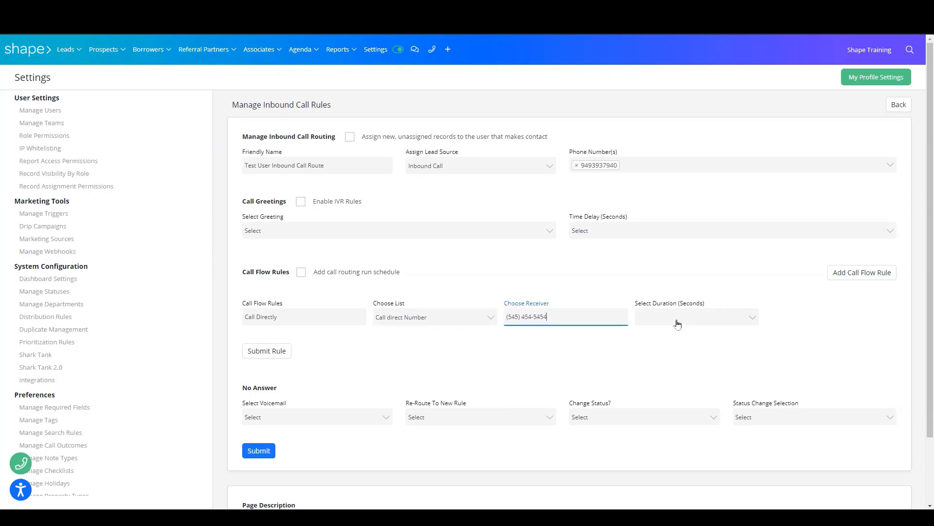
# Set the ring duration to 25 Sec and submit the Call Directly rule
pyautogui.click(696, 317)
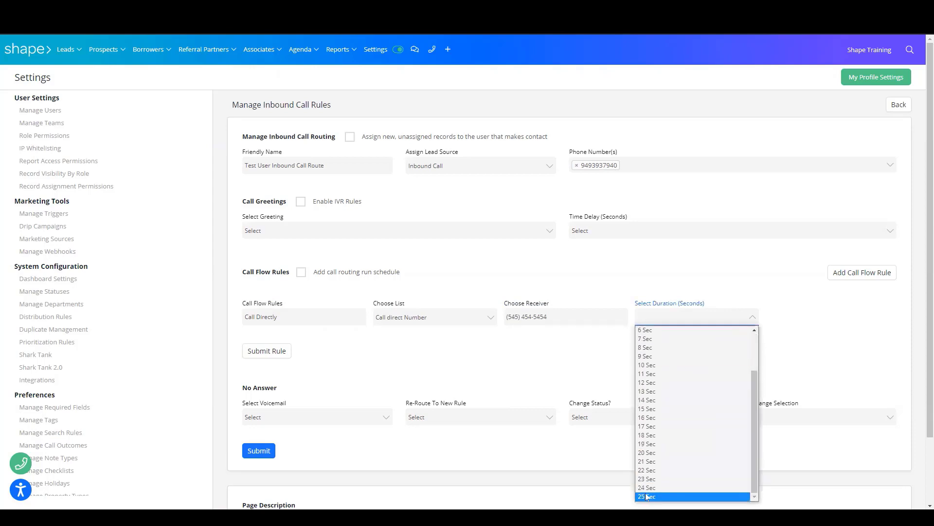
pyautogui.click(645, 496)
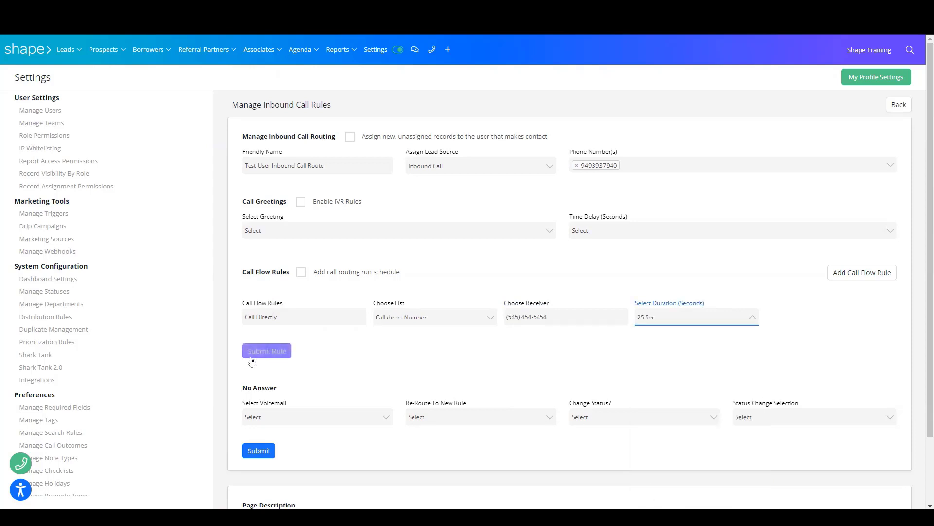
pyautogui.click(267, 350)
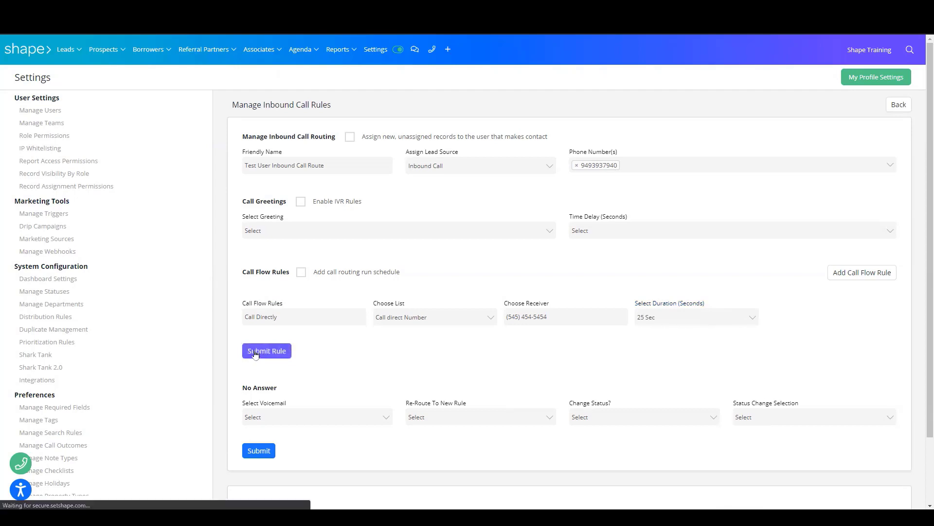
pyautogui.click(267, 351)
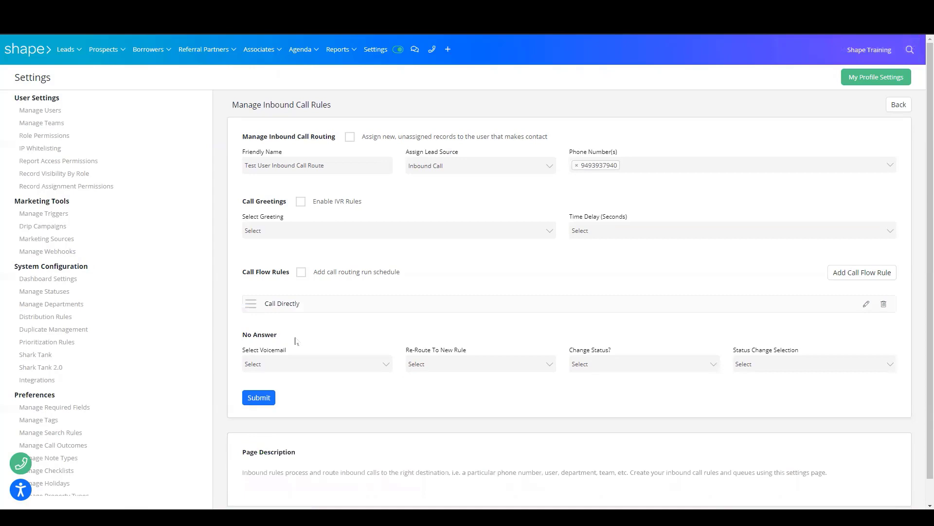
pyautogui.moveTo(283, 367)
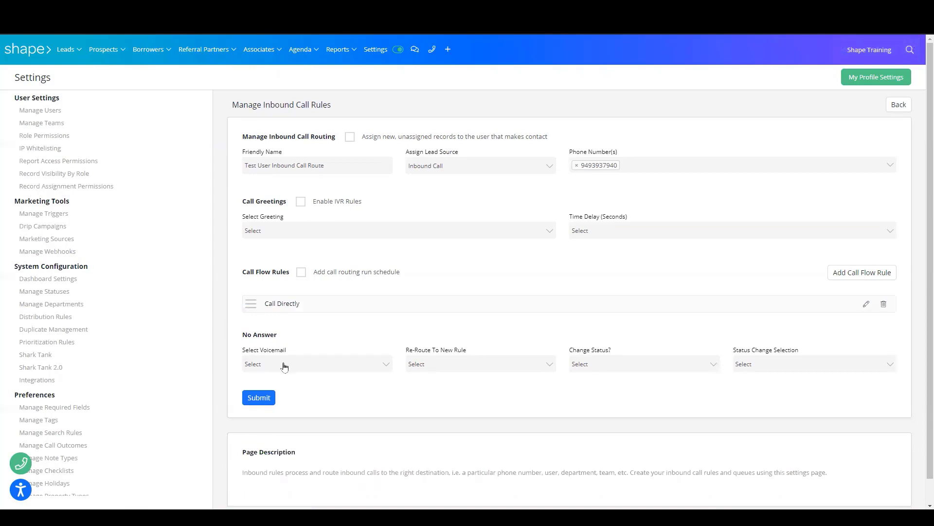
# Set no-answer voicemail to the Sorry No One Available greeting mp3 and submit the route
pyautogui.click(315, 363)
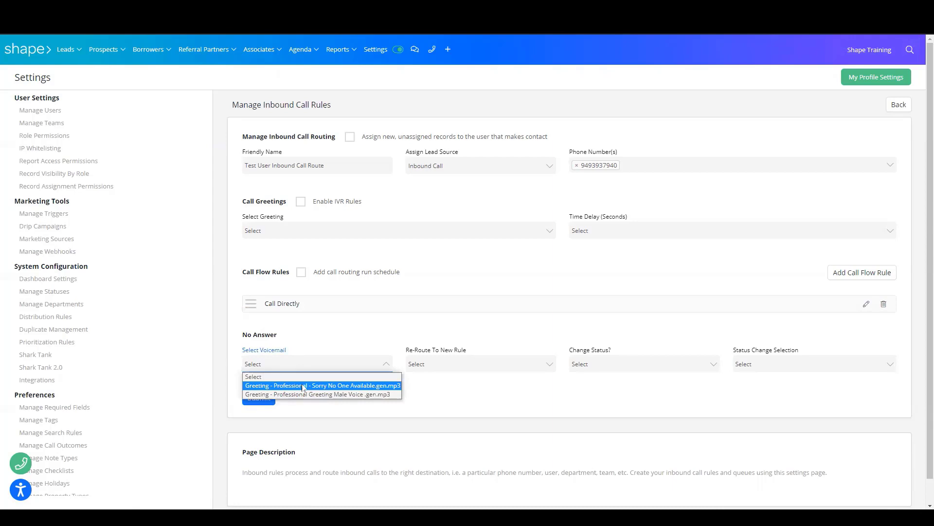
pyautogui.click(323, 386)
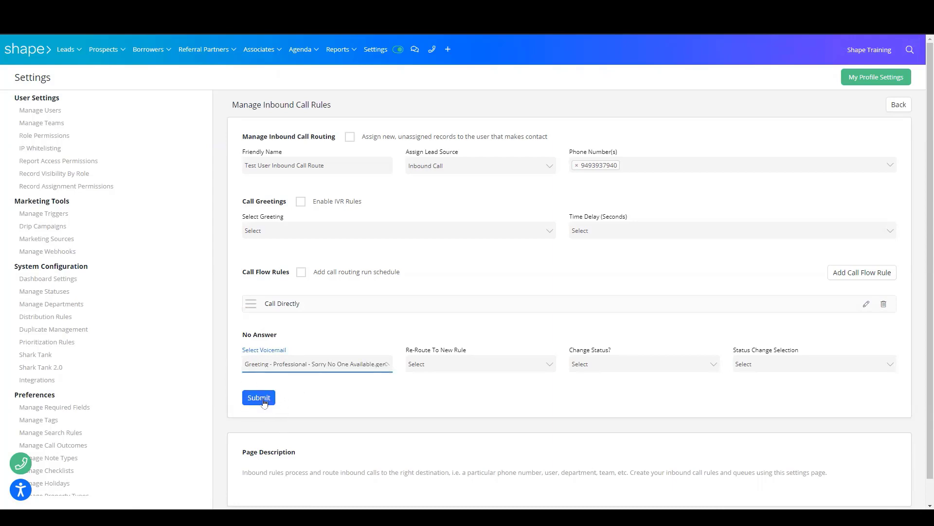
pyautogui.click(259, 397)
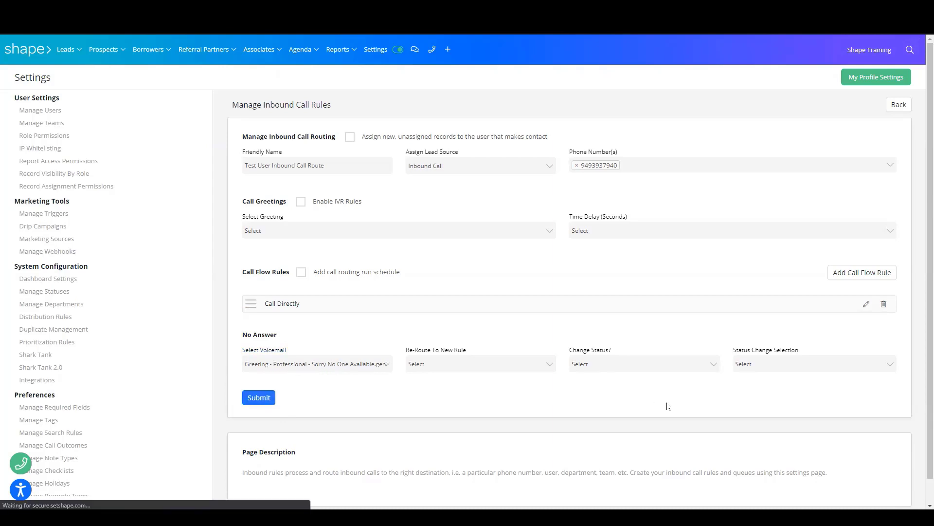
pyautogui.click(259, 397)
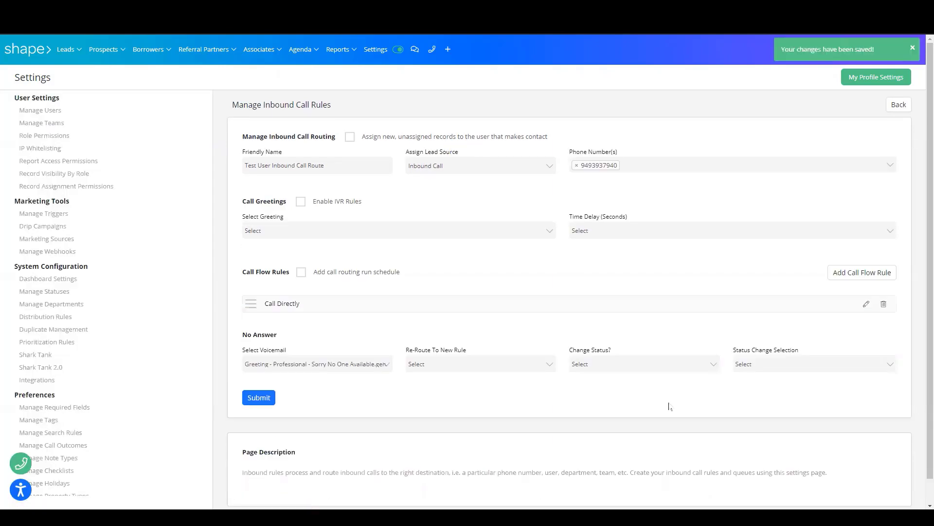